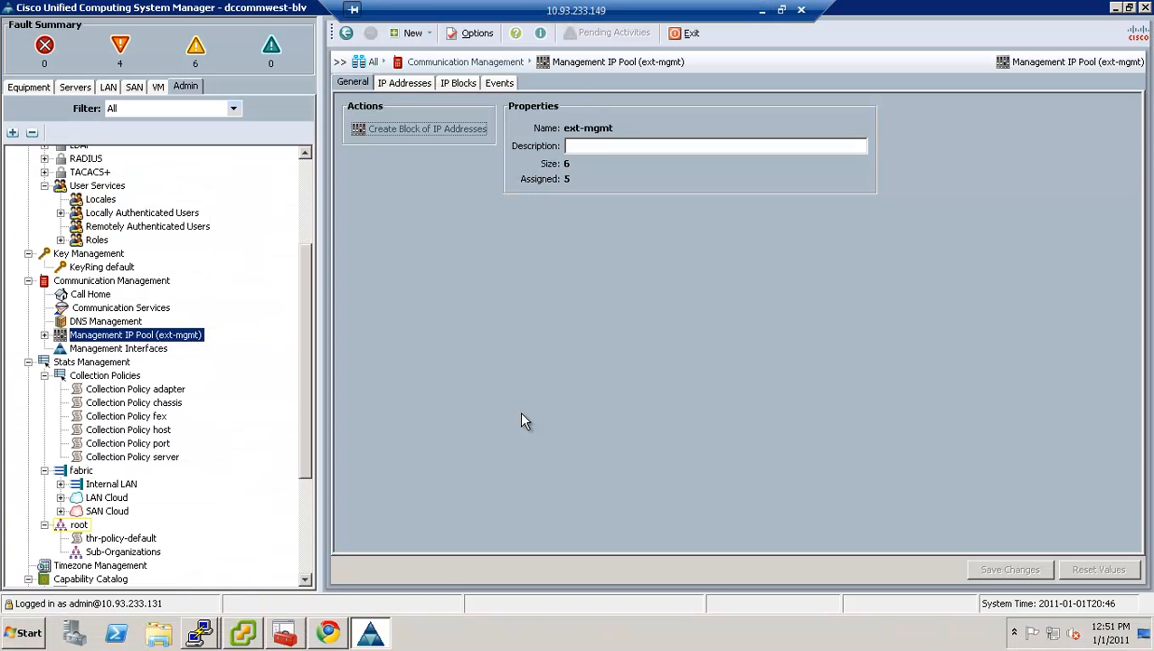
{"action": "mouse_move", "coordinate": [140, 161]}
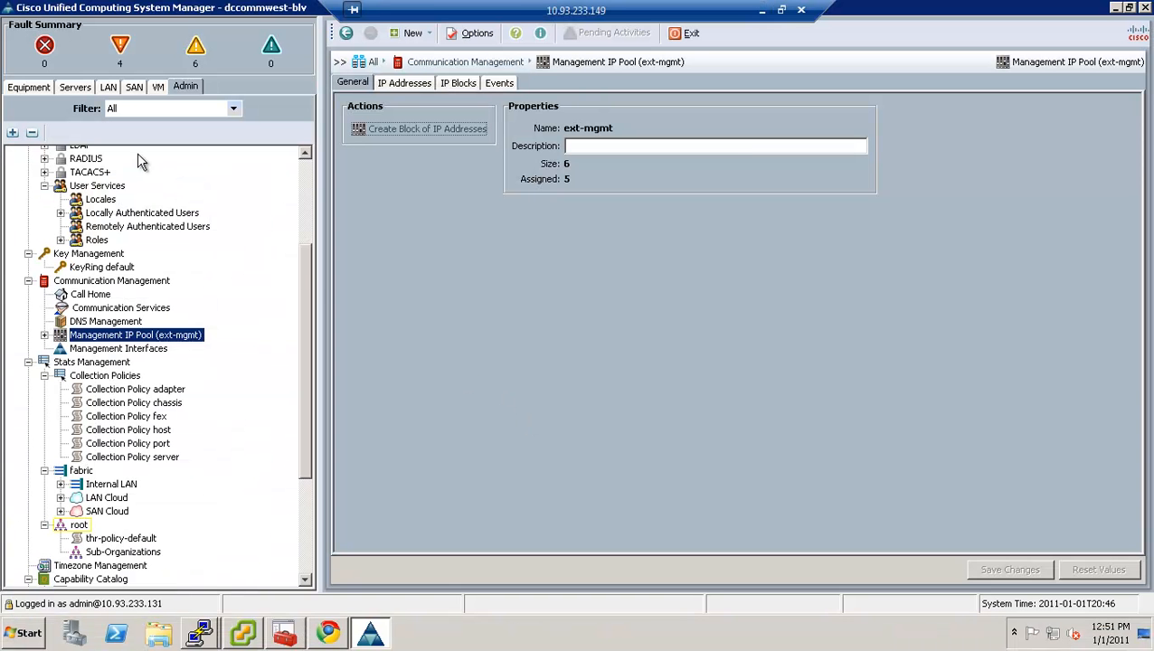
{"action": "mouse_move", "coordinate": [100, 126]}
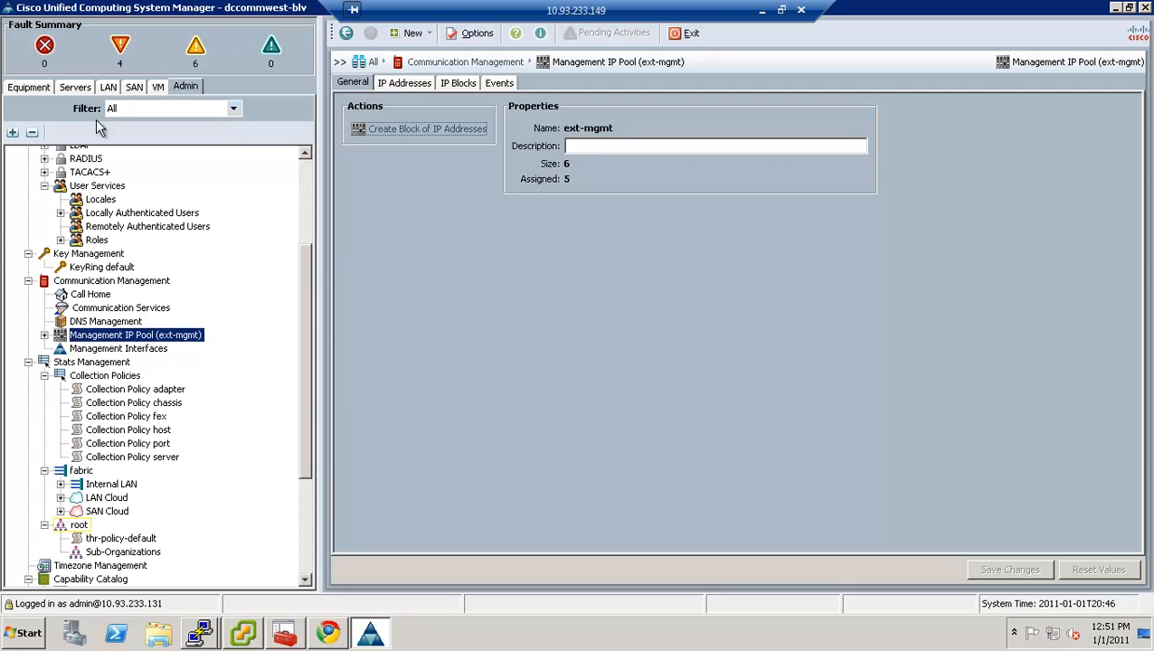
Switch to the LAN area and expand the LAN root node in the navigation tree
{"action": "left_click", "coordinate": [107, 86]}
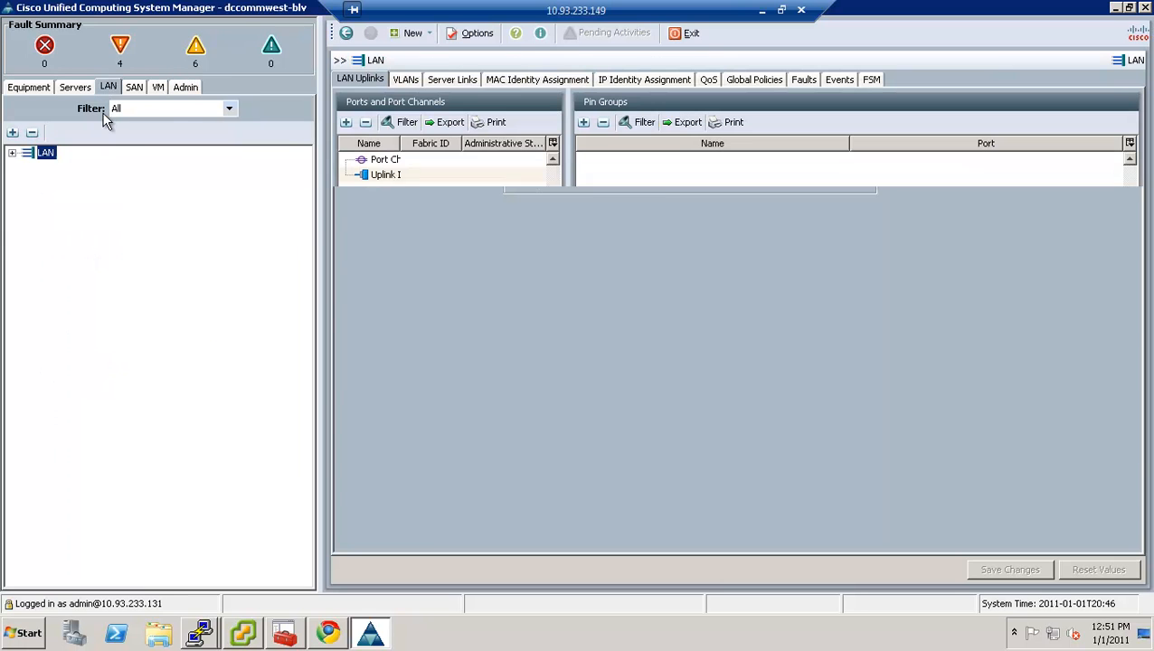
{"action": "left_click", "coordinate": [12, 152]}
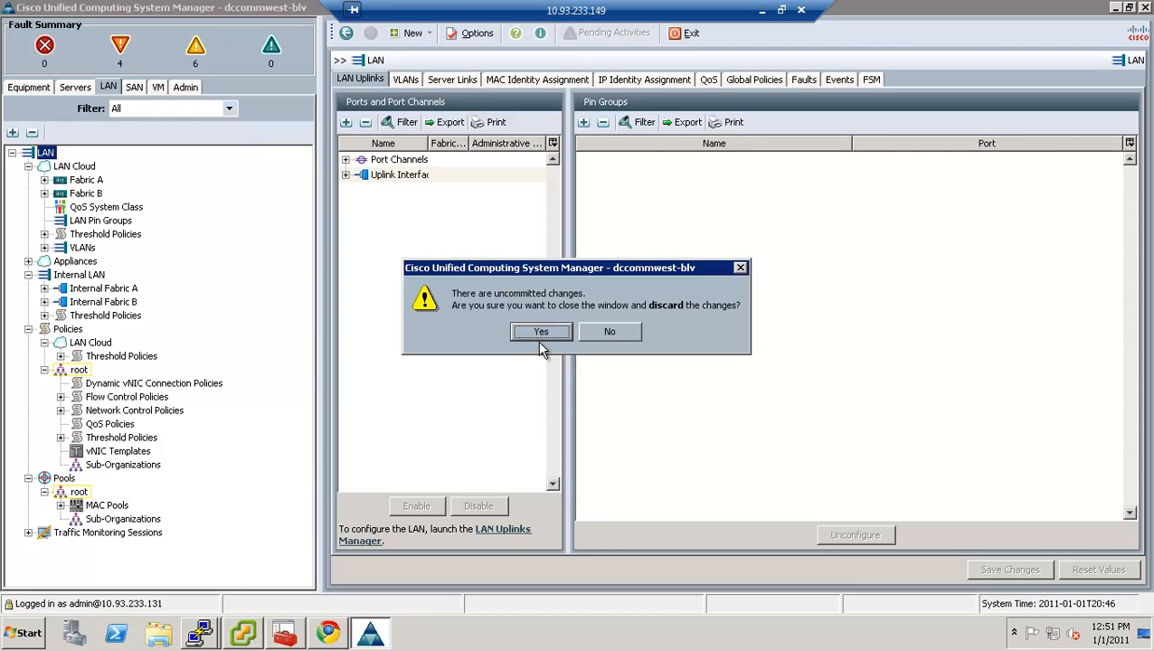
Discard the uncommitted changes and bring up the actions menu for the VLANs list
{"action": "left_click", "coordinate": [541, 331]}
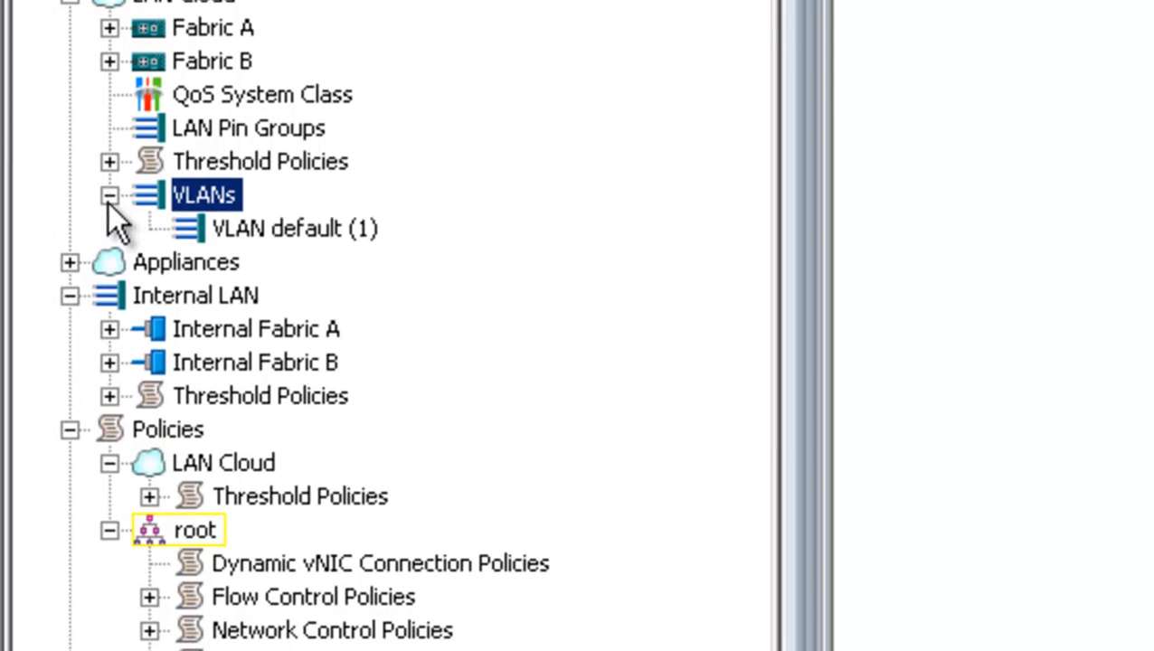
{"action": "mouse_move", "coordinate": [190, 213]}
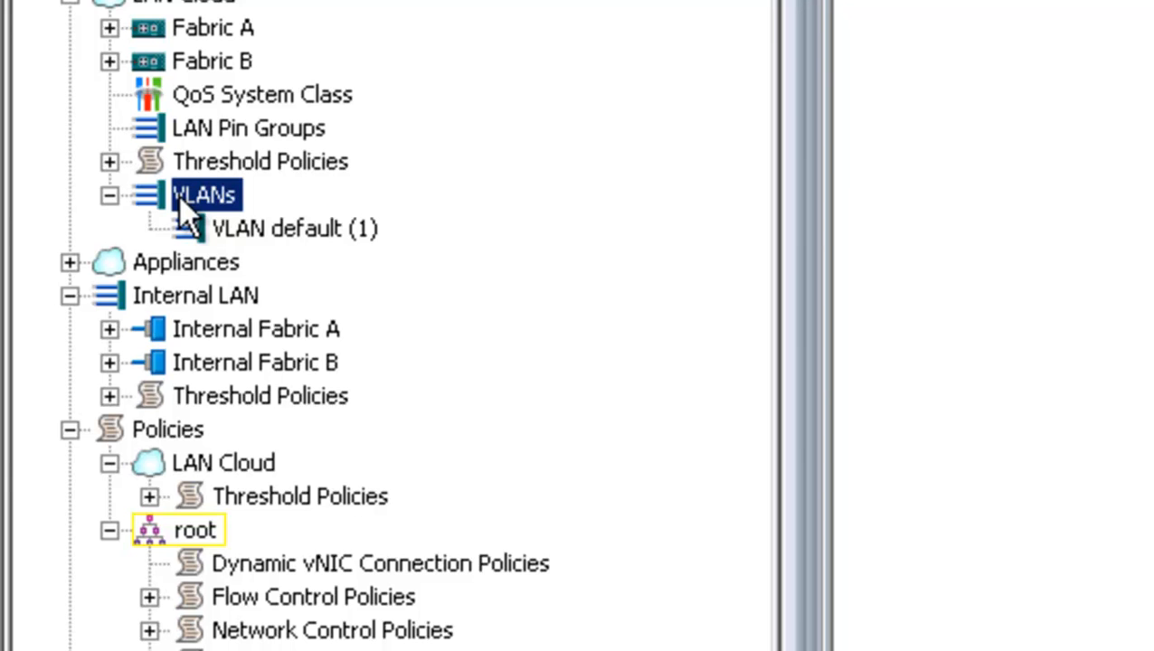
{"action": "right_click", "coordinate": [203, 195]}
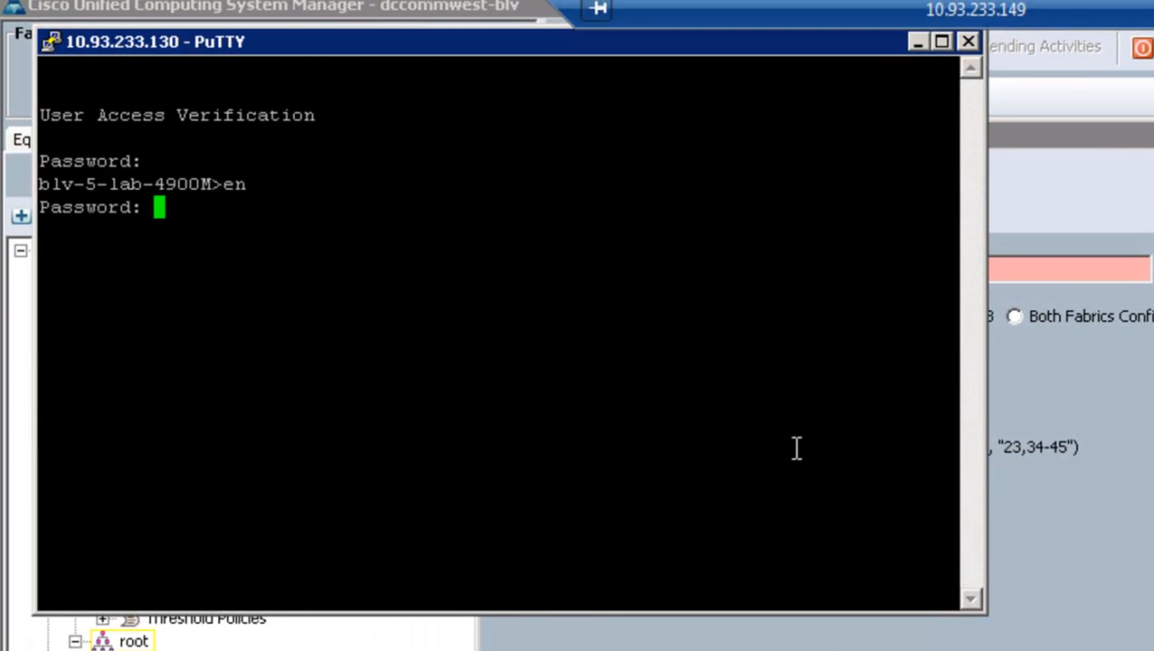
Run 'show int t1/1' and 'show run int t1/1' to confirm the trunk allows VLANs 1, 90, 200-202
{"action": "type", "text": "show"}
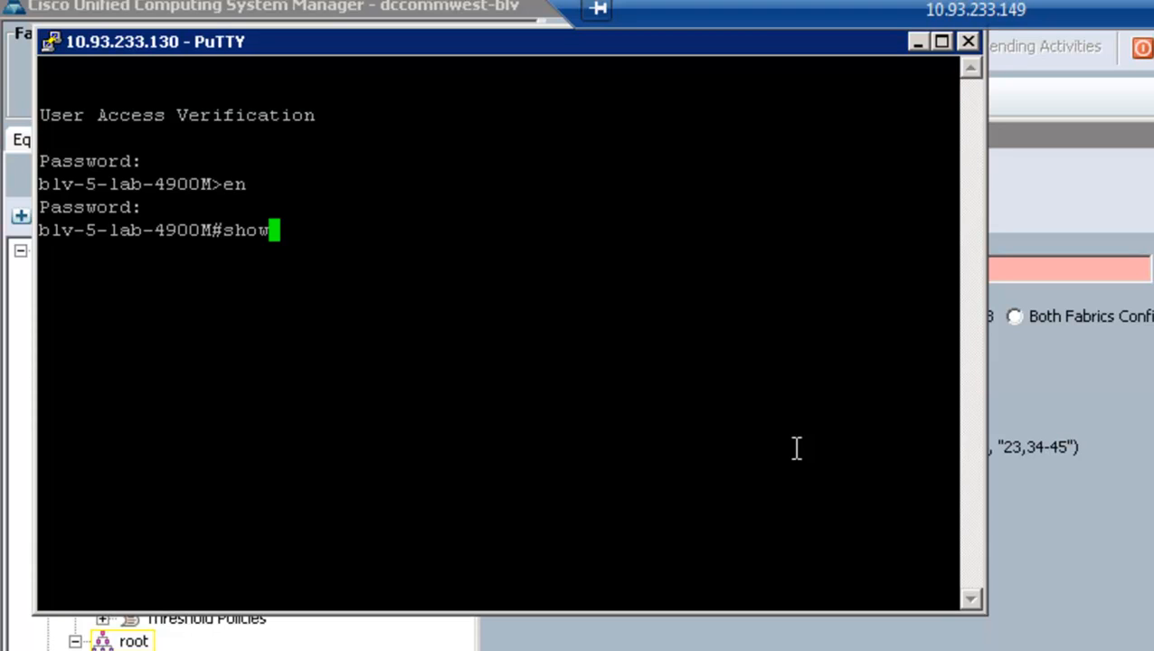
{"action": "type", "text": "int"}
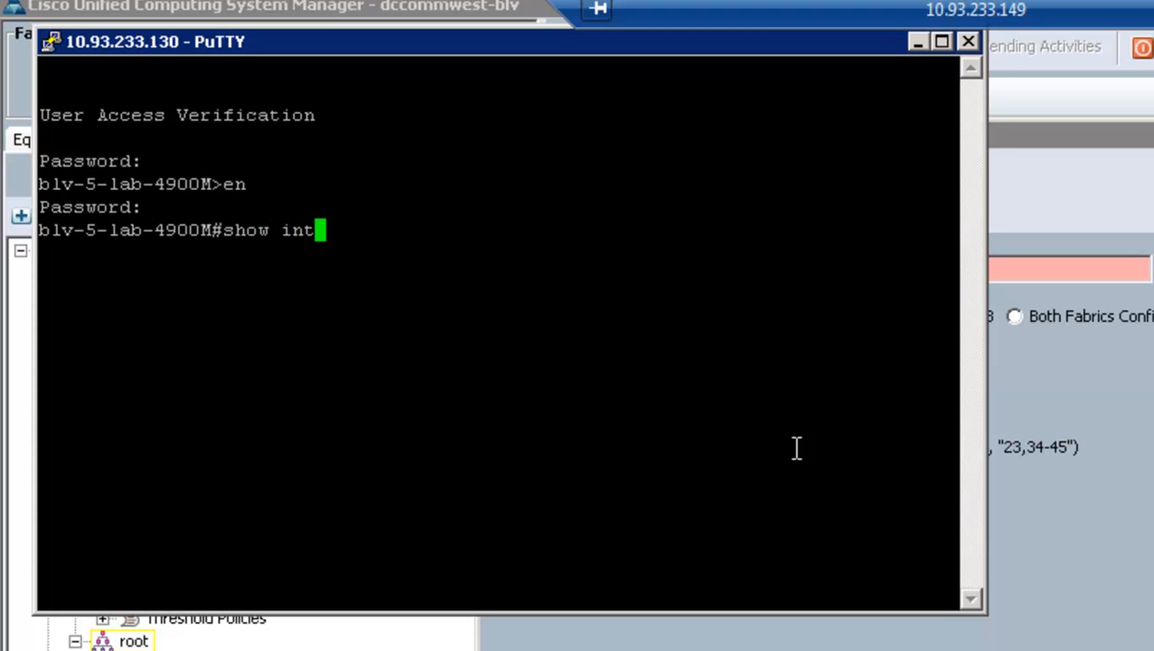
{"action": "type", "text": "t"}
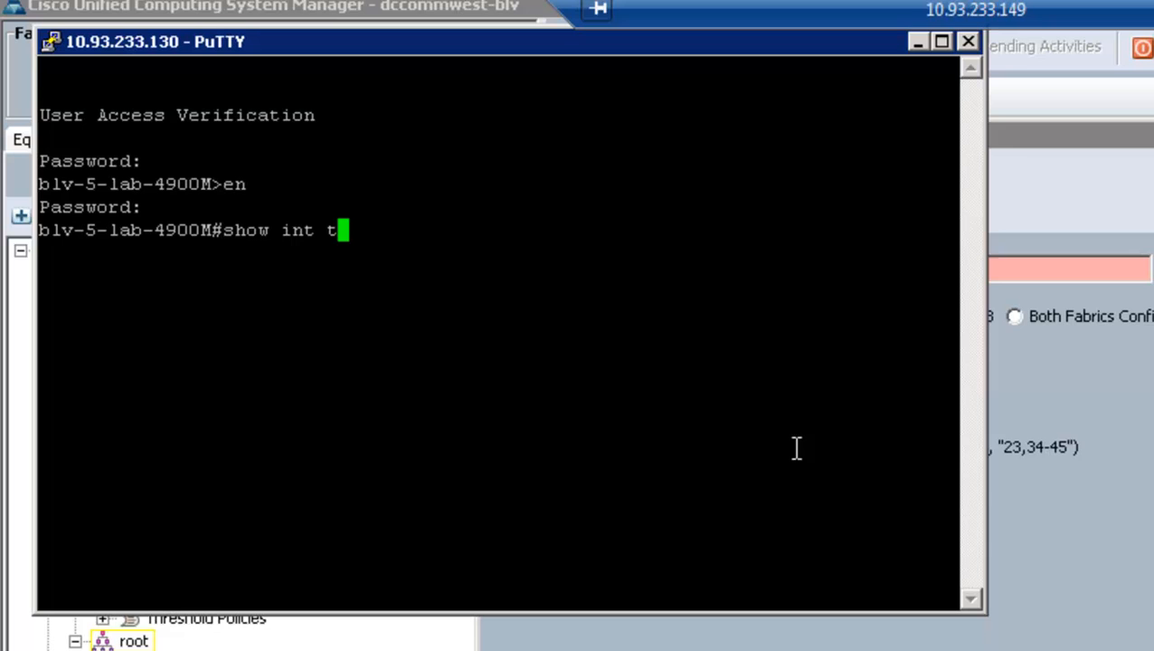
{"action": "key", "text": "Return"}
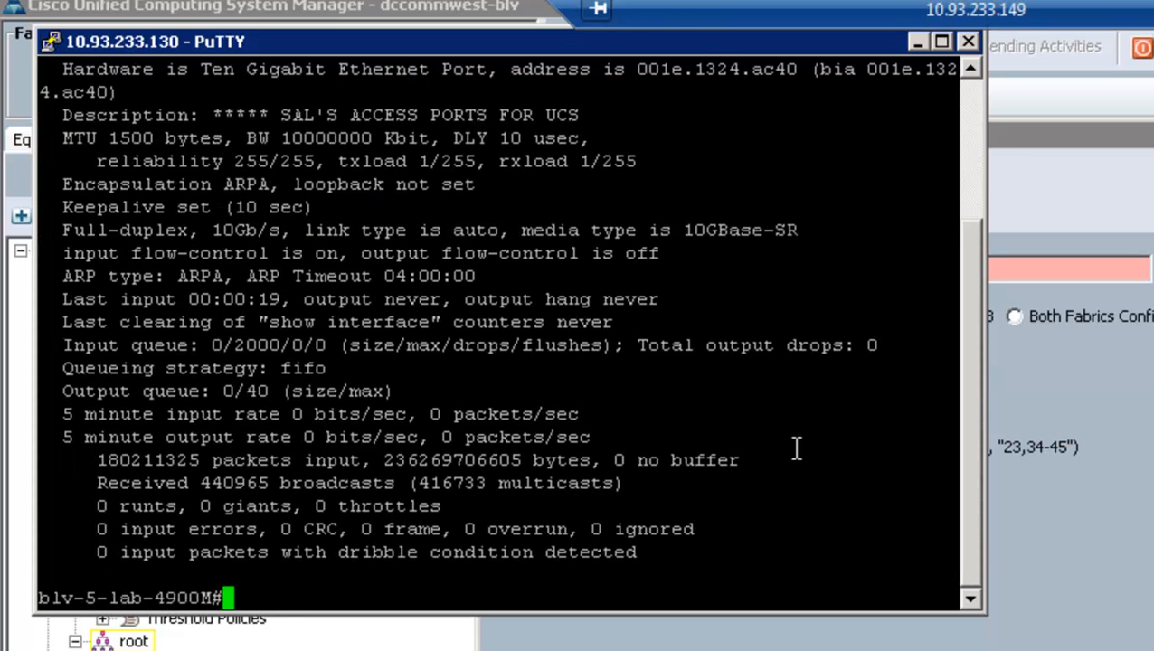
{"action": "type", "text": "show run"}
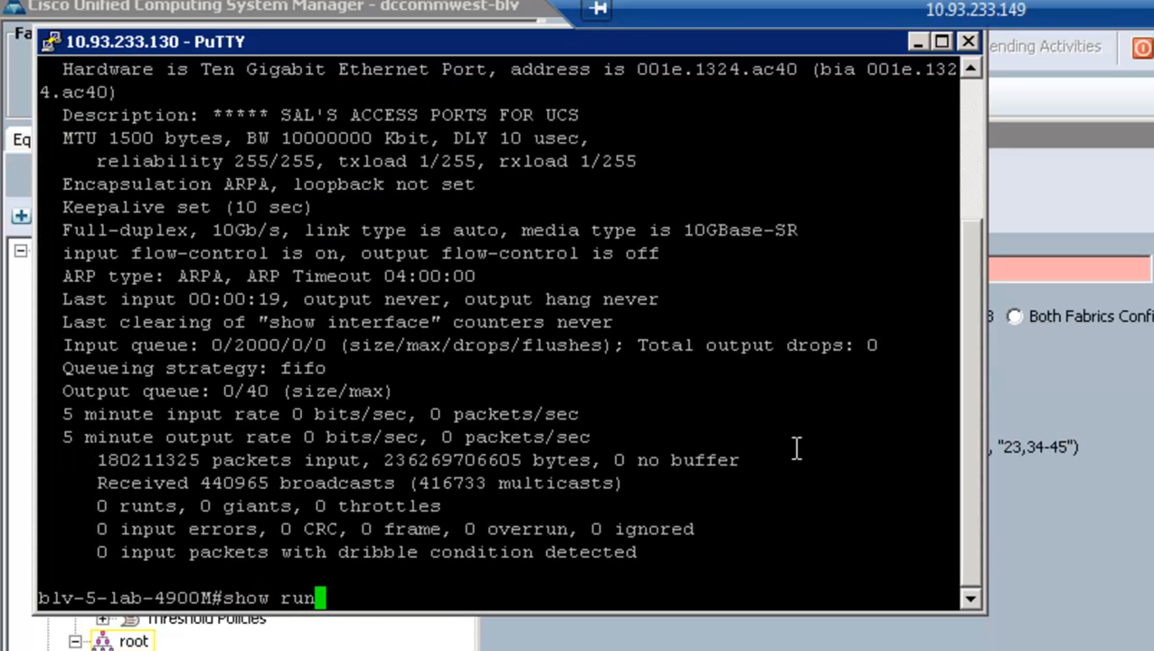
{"action": "key", "text": "Return"}
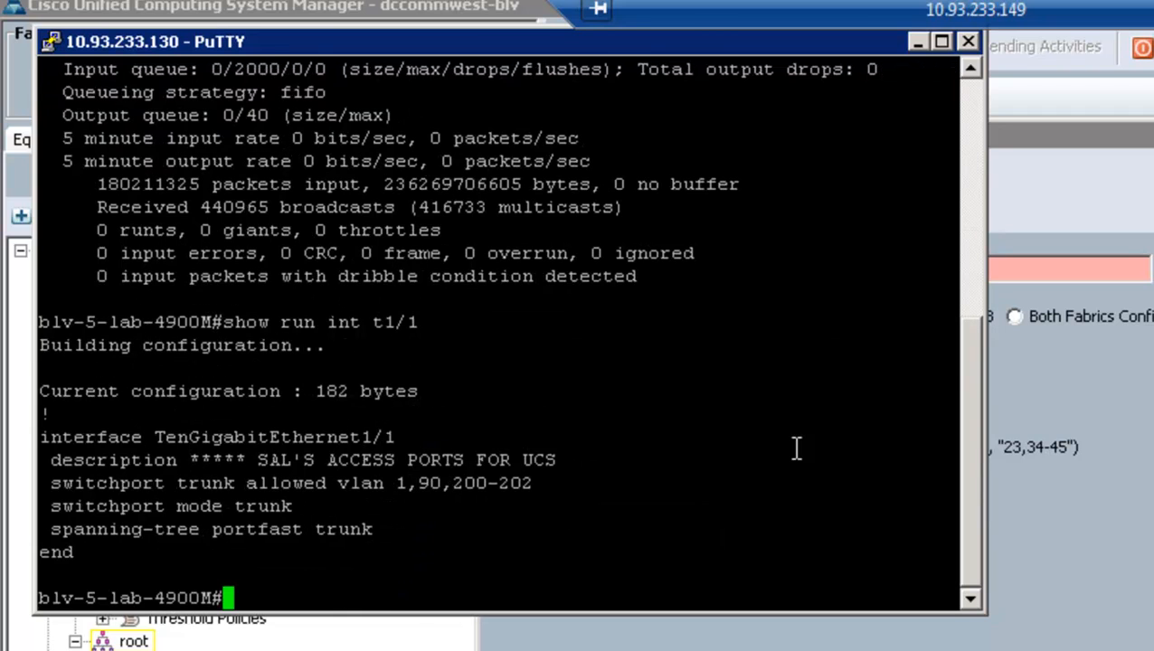
{"action": "mouse_move", "coordinate": [275, 535]}
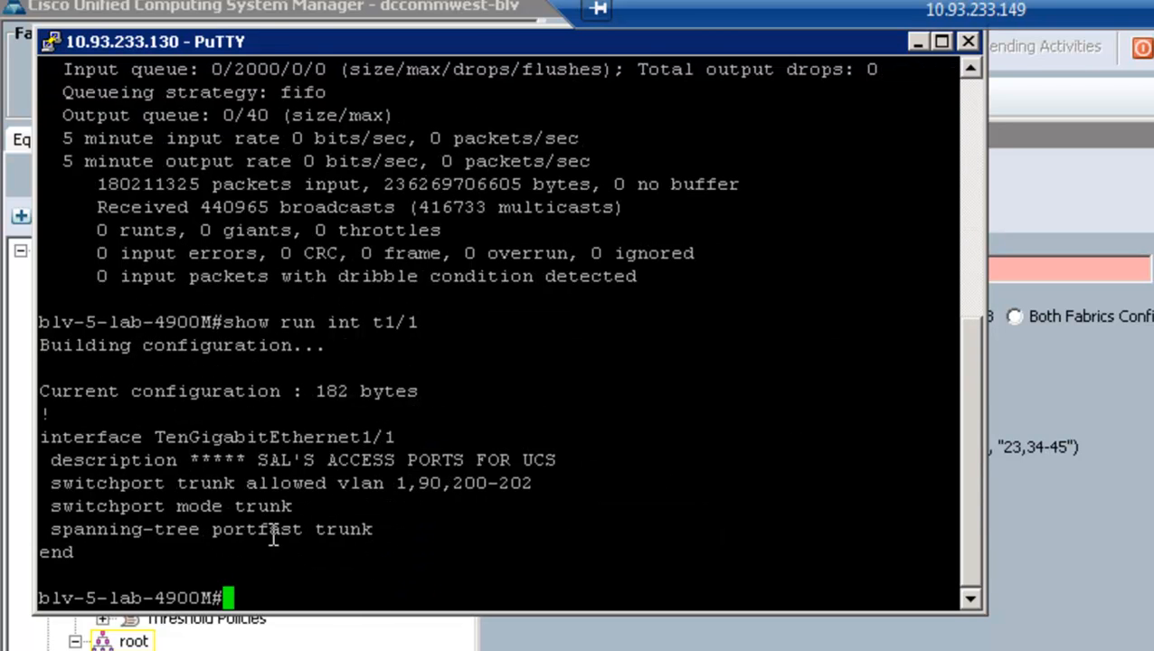
{"action": "mouse_move", "coordinate": [470, 482]}
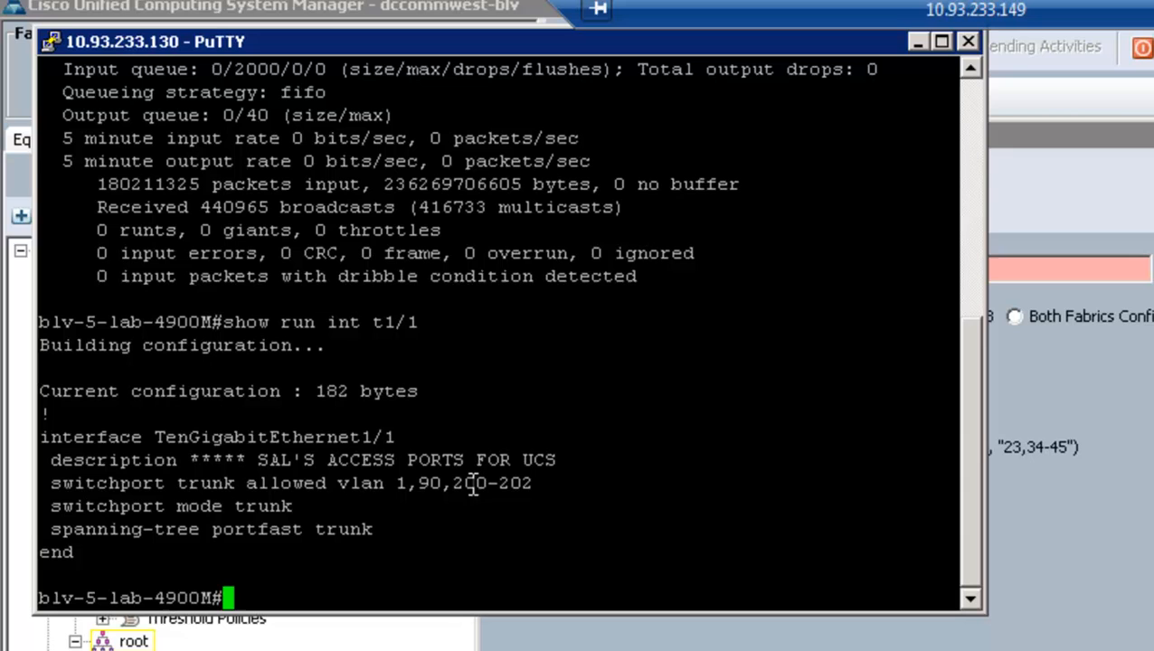
{"action": "mouse_move", "coordinate": [444, 528]}
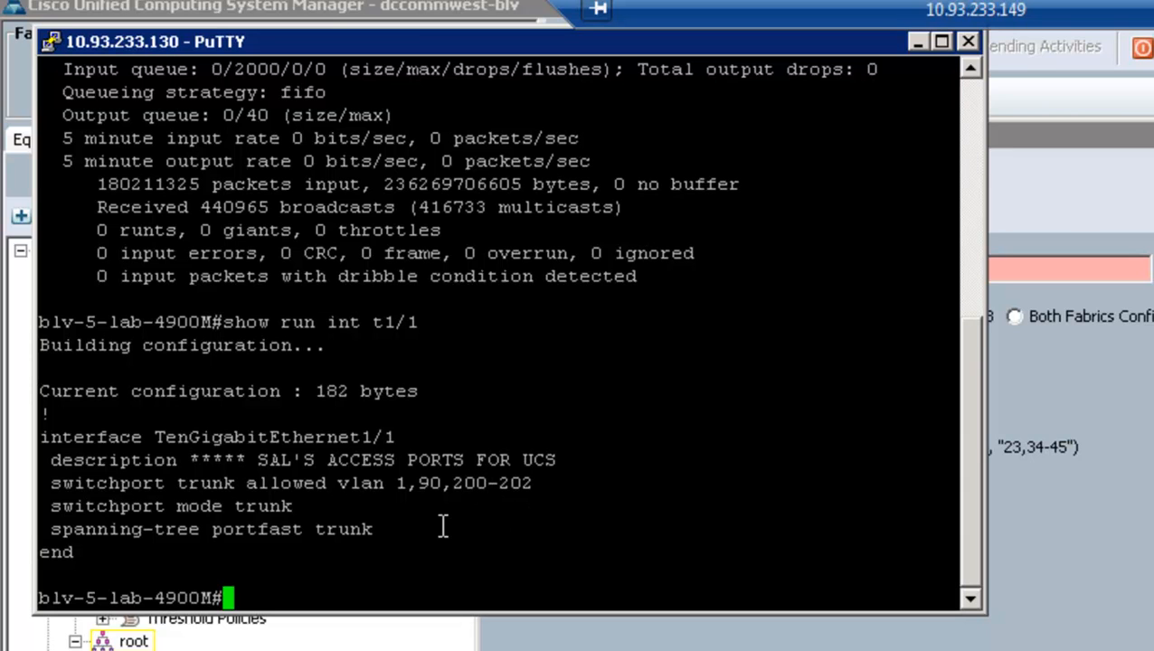
{"action": "mouse_move", "coordinate": [285, 515]}
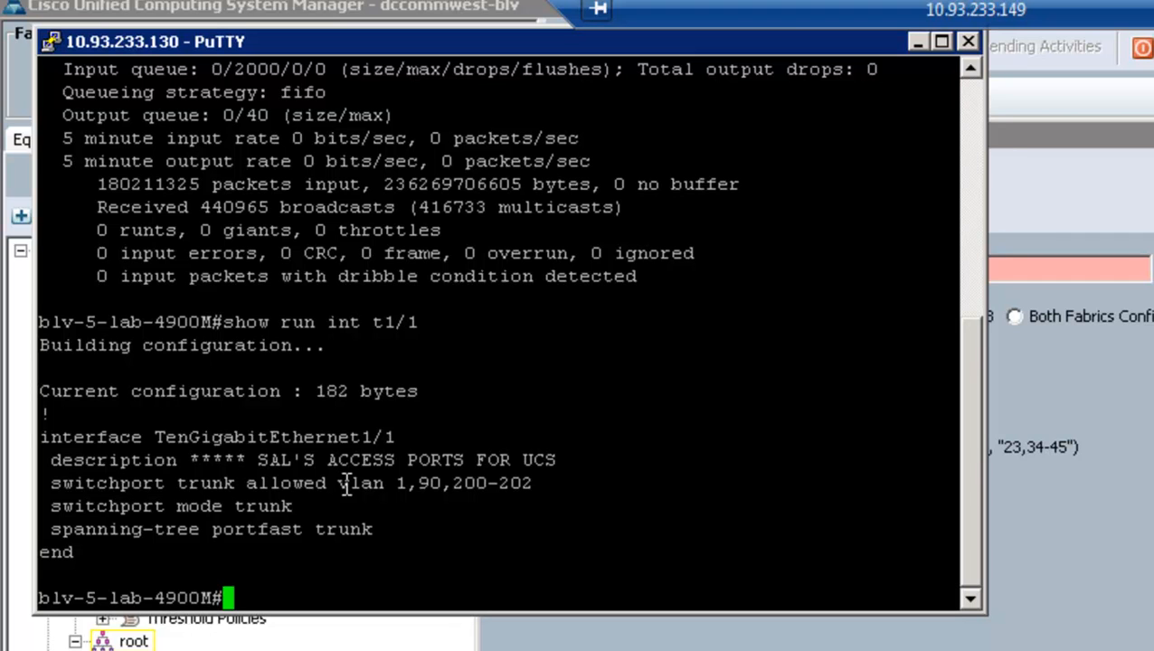
{"action": "mouse_move", "coordinate": [391, 482]}
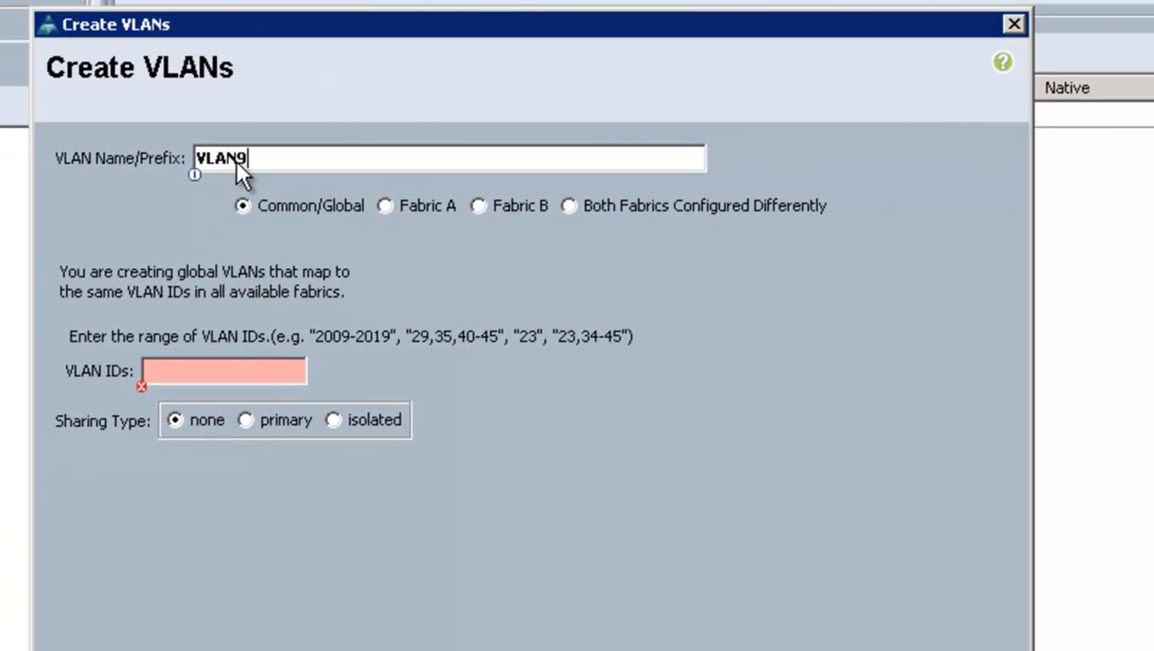
Enter VLAN name VLAN90 and VLAN ID 90 in the Create VLANs dialog
{"action": "type", "text": "0"}
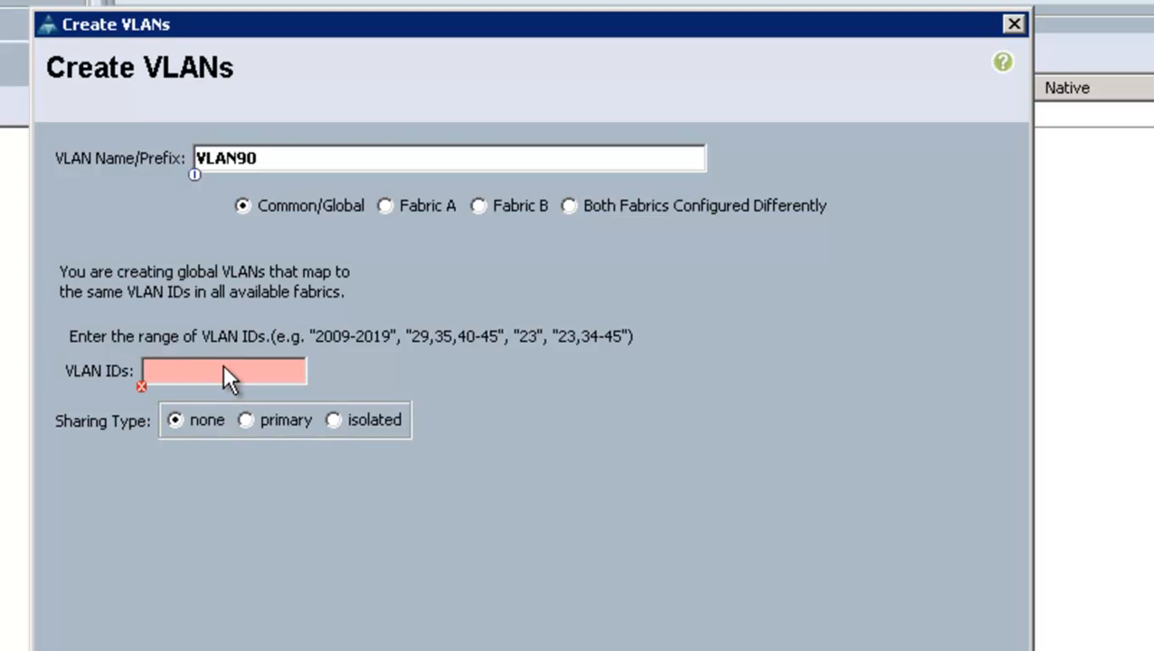
{"action": "type", "text": "90"}
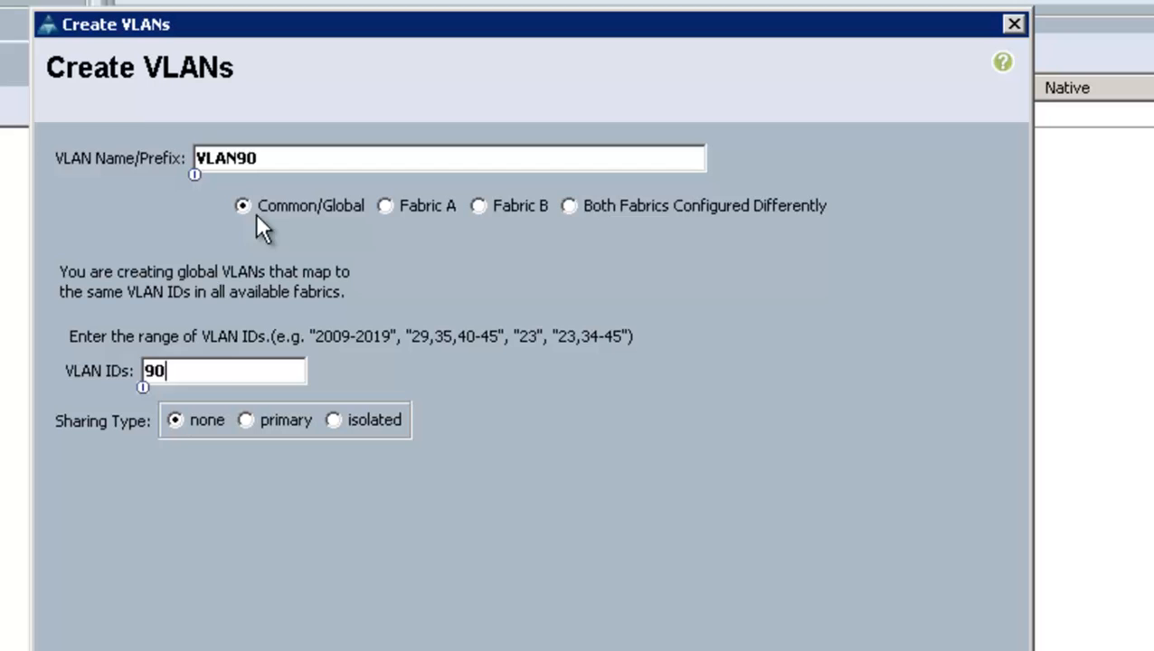
{"action": "mouse_move", "coordinate": [315, 213]}
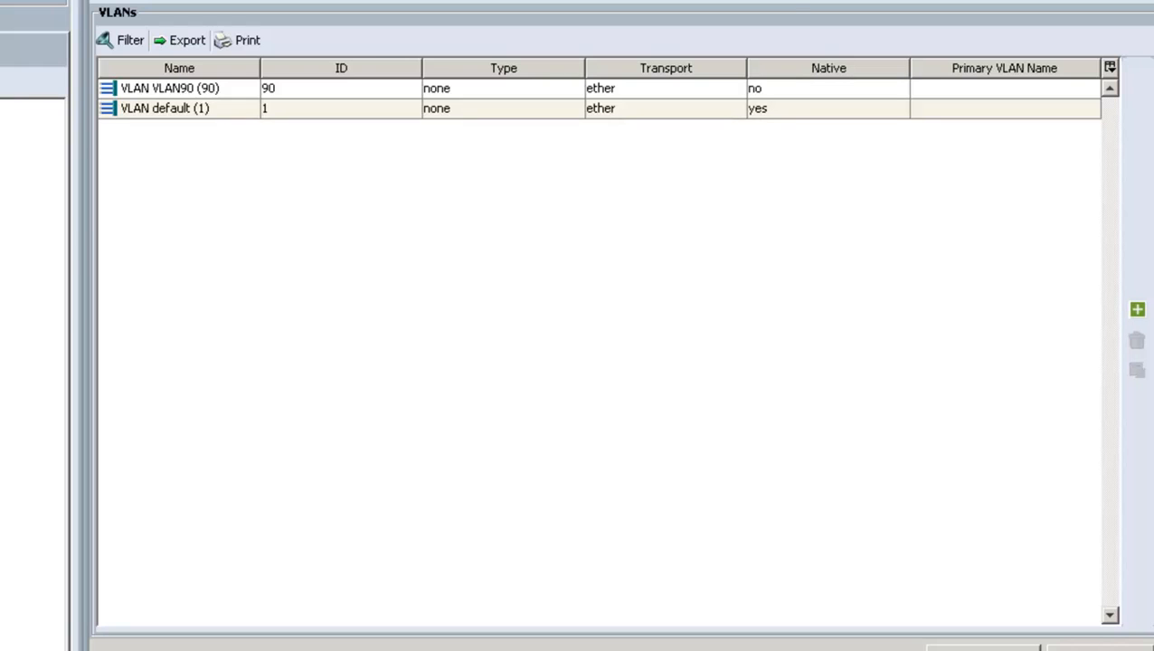
{"action": "left_click", "coordinate": [1137, 309]}
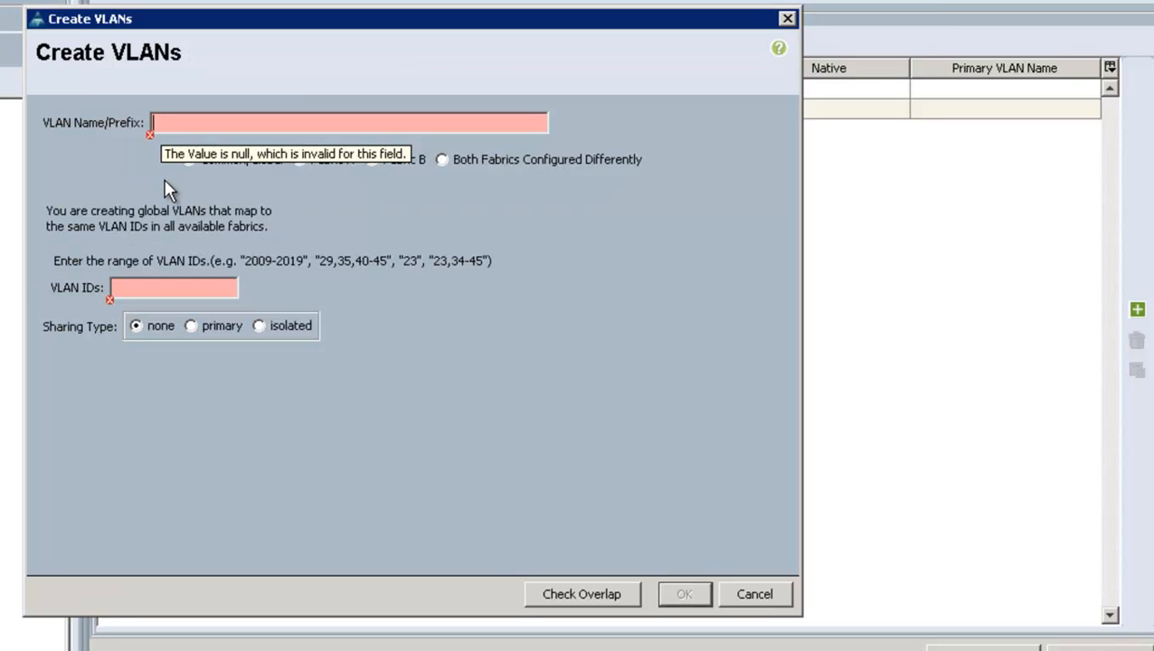
{"action": "type", "text": "VLAN"}
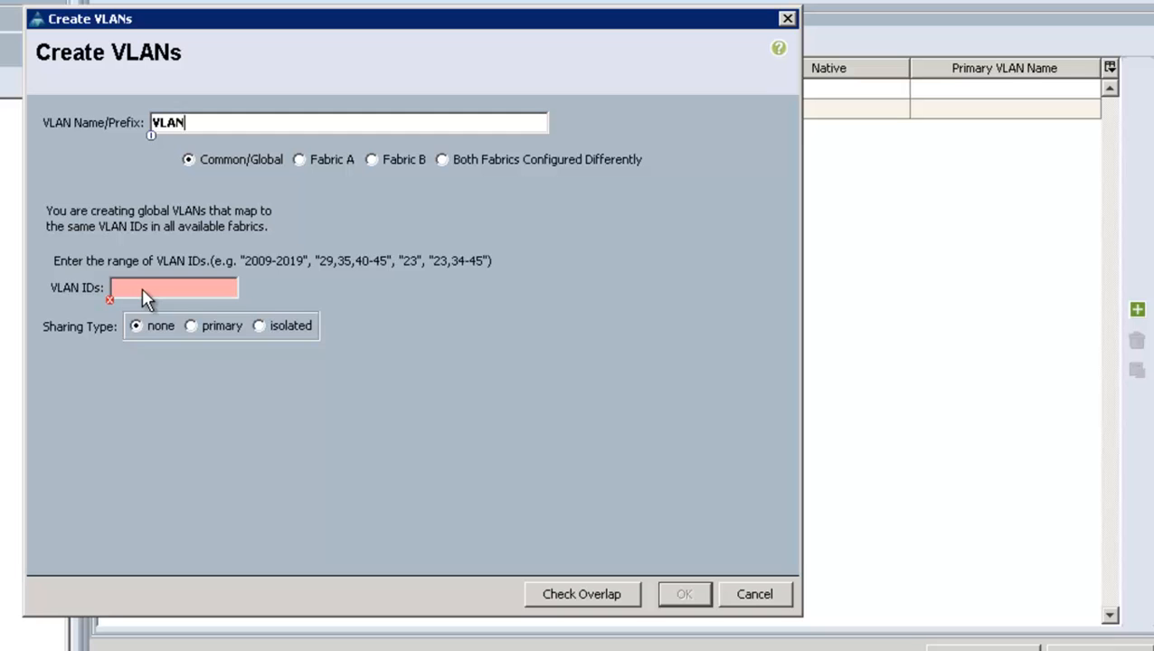
{"action": "type", "text": "200-202"}
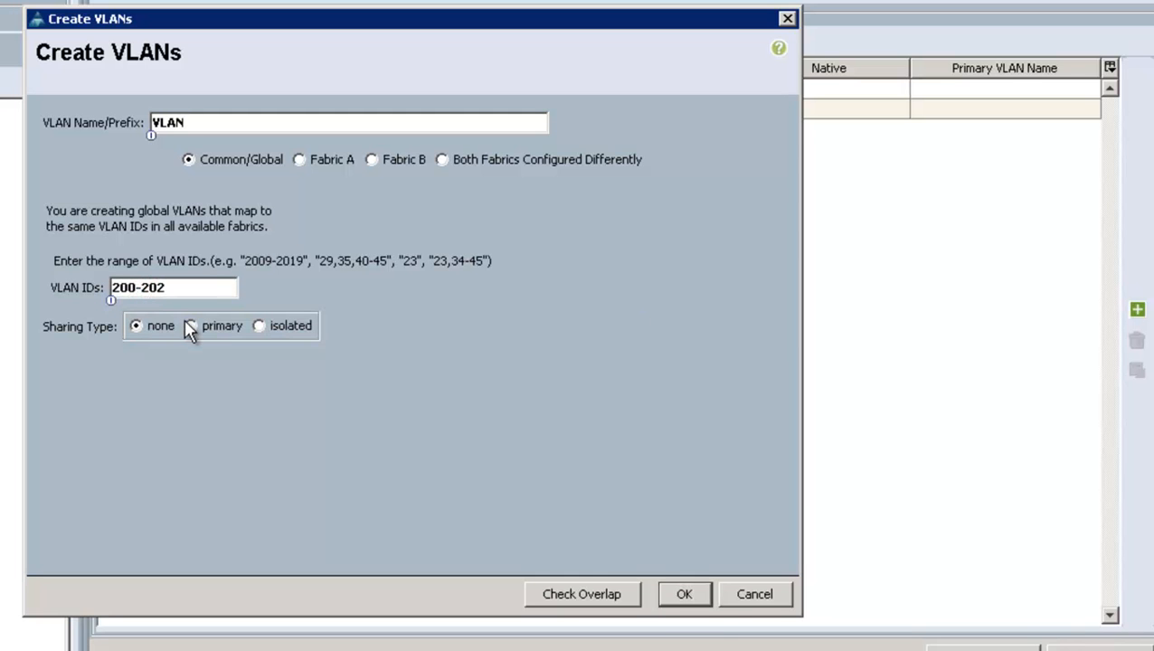
{"action": "left_click", "coordinate": [684, 594]}
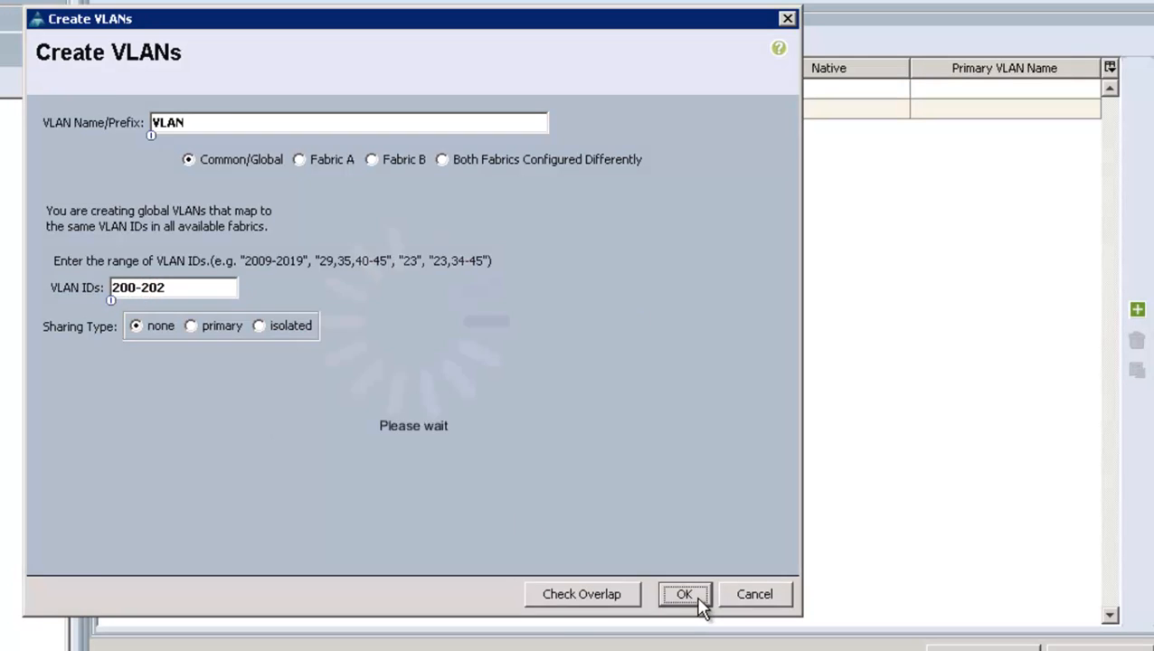
{"action": "left_click", "coordinate": [683, 595]}
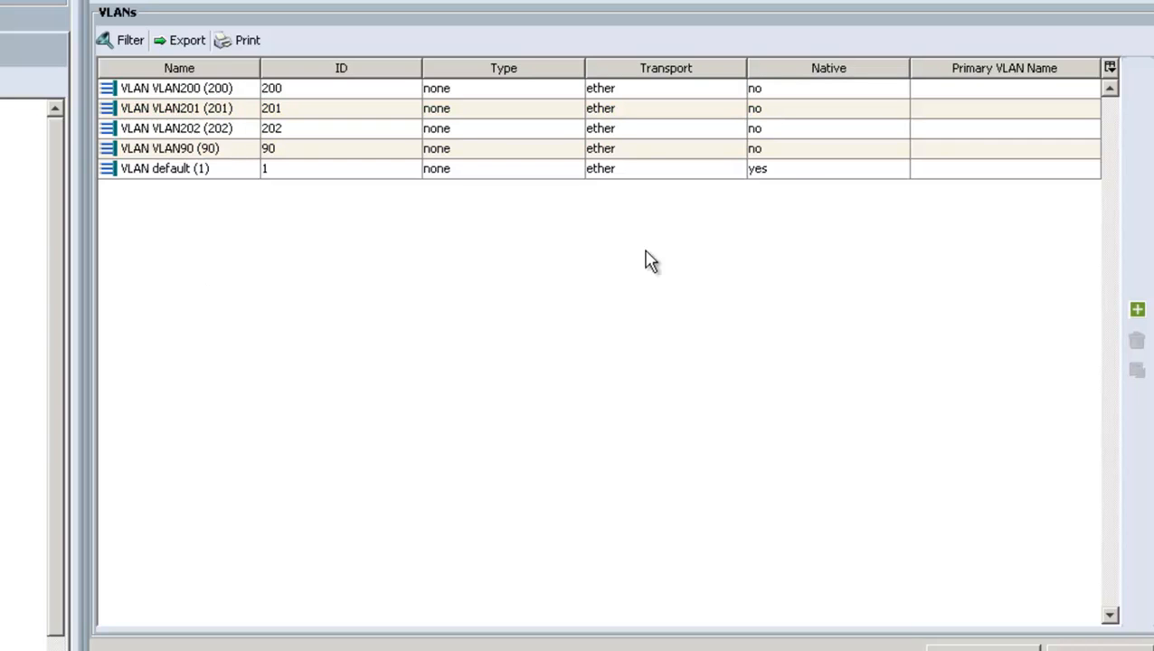
{"action": "left_click", "coordinate": [165, 169]}
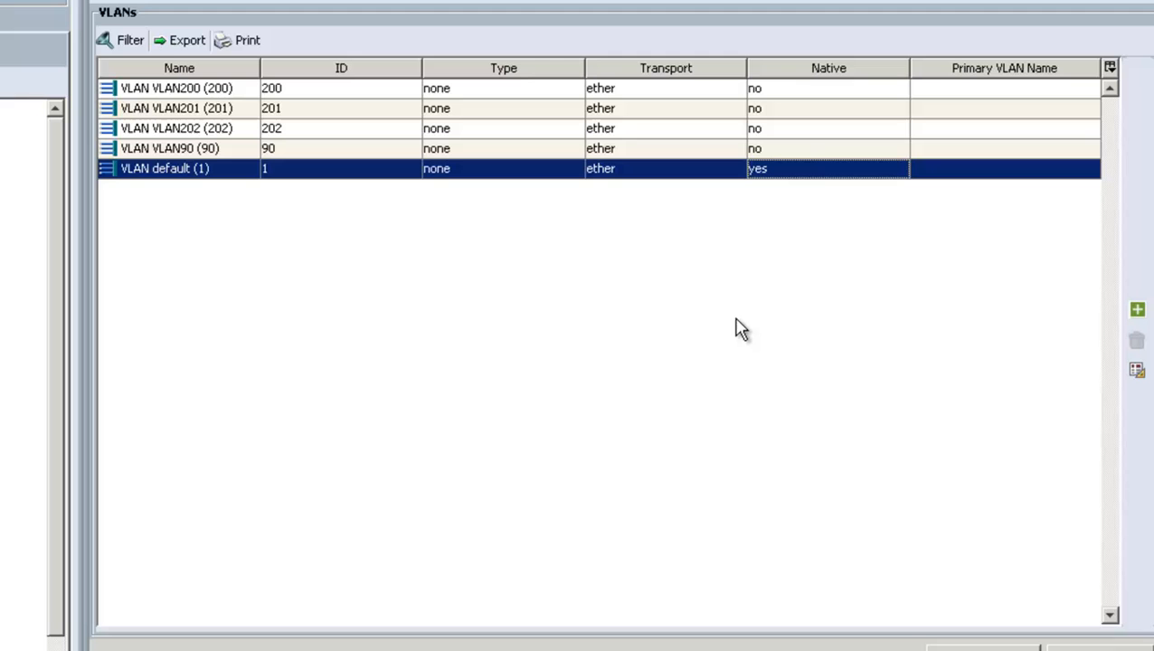
{"action": "mouse_move", "coordinate": [677, 274]}
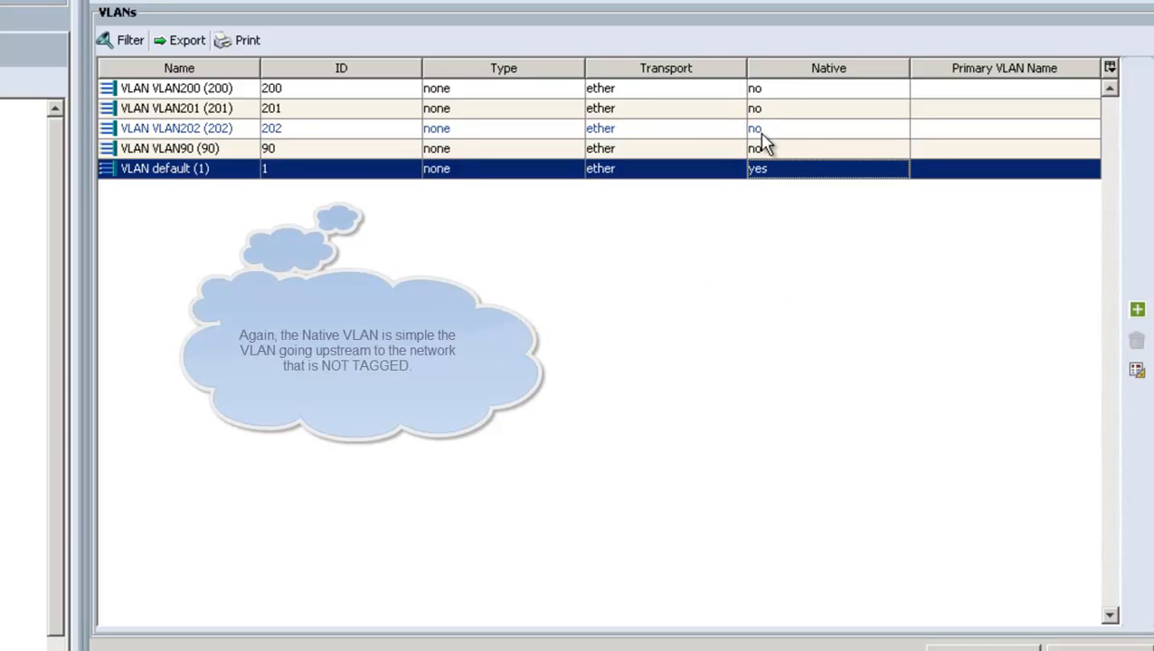
{"action": "mouse_move", "coordinate": [660, 418]}
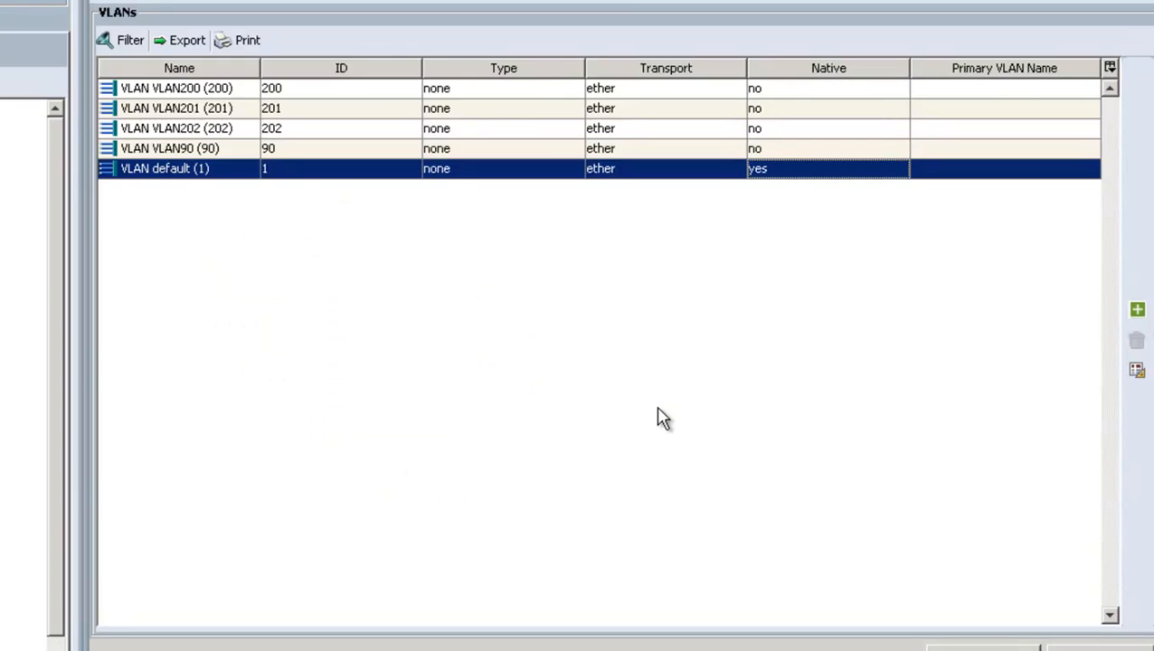
{"action": "mouse_move", "coordinate": [249, 190]}
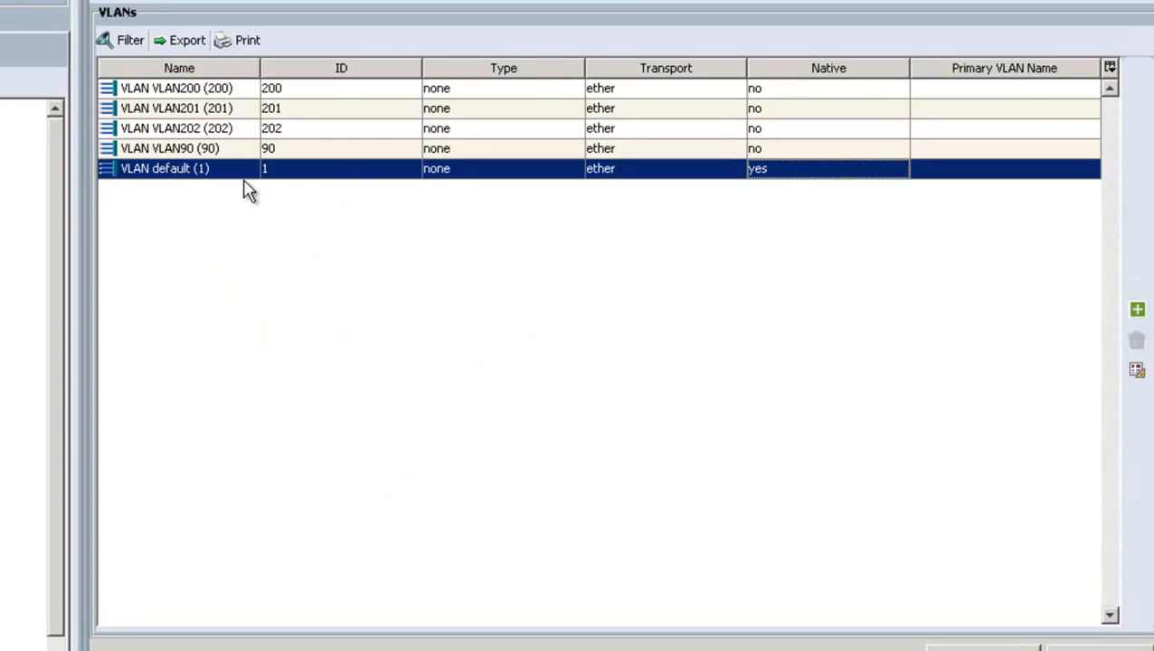
{"action": "mouse_move", "coordinate": [168, 149]}
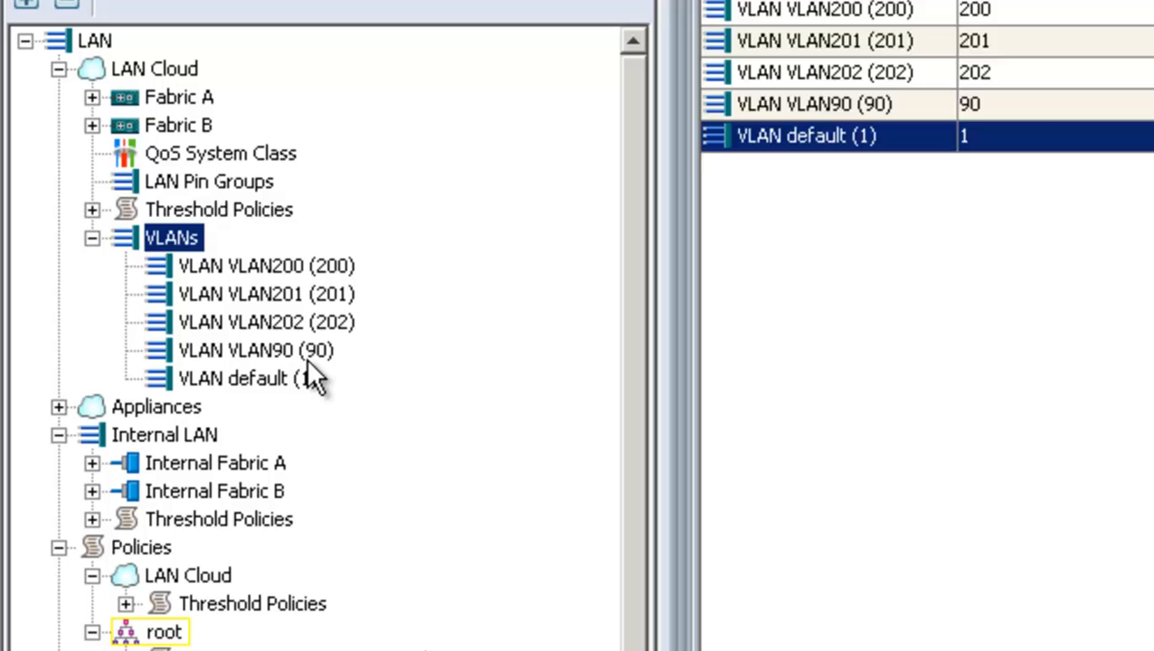
Review VLAN90's properties and actions, then show the MAC Pools list under root
{"action": "left_click", "coordinate": [256, 350]}
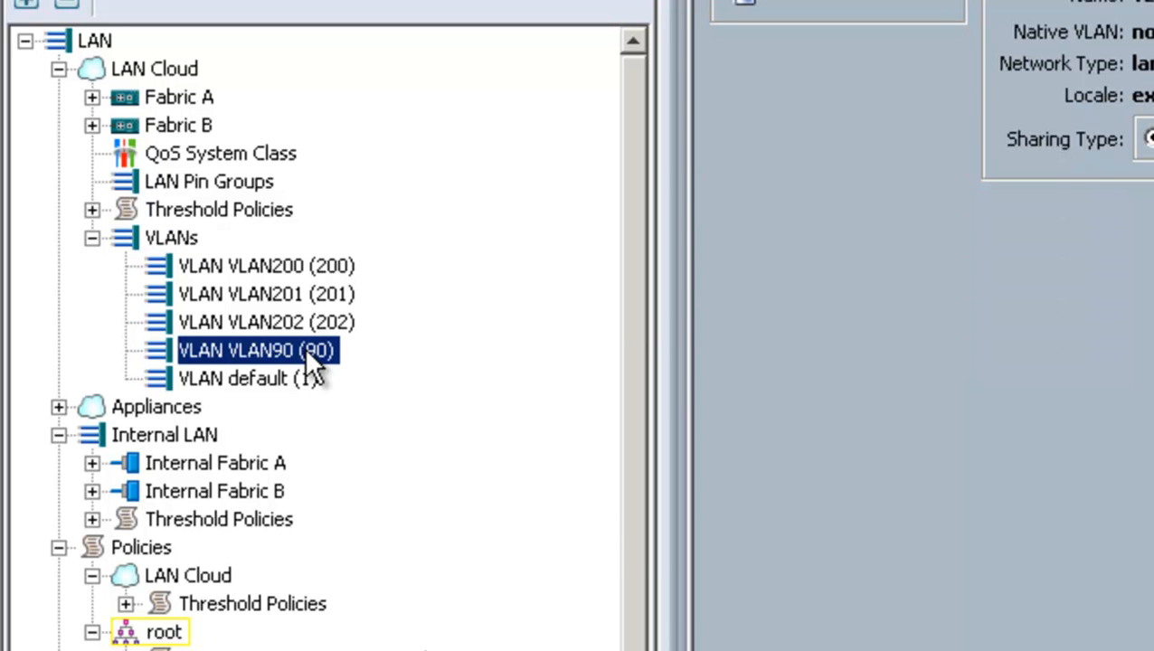
{"action": "right_click", "coordinate": [257, 350]}
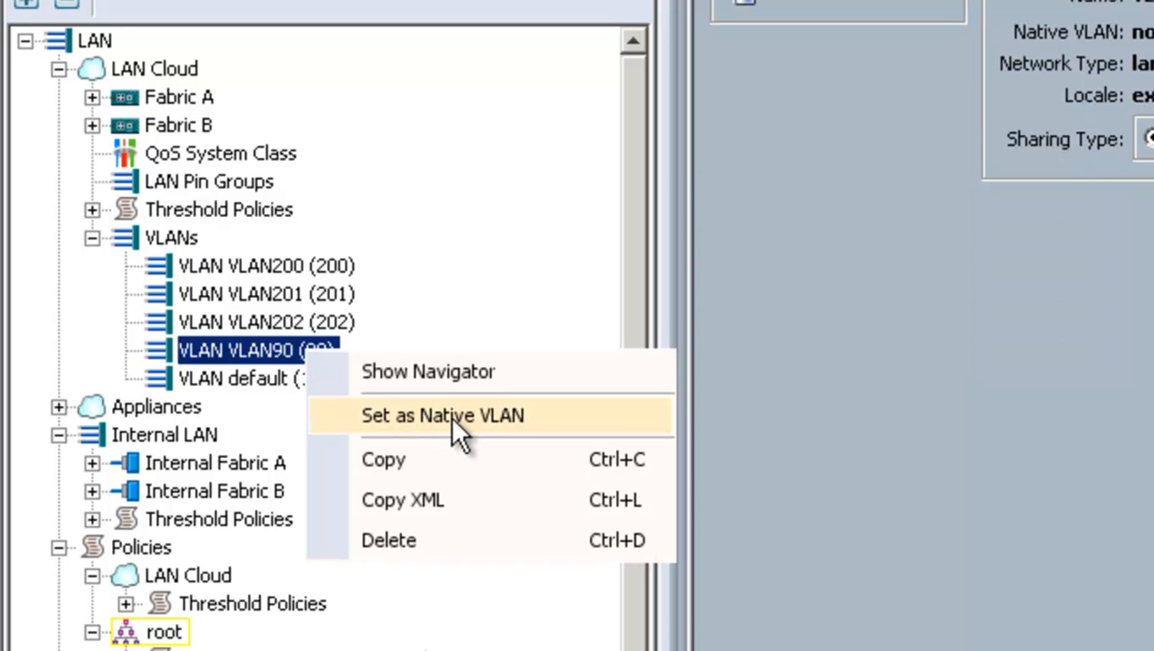
{"action": "mouse_move", "coordinate": [352, 416]}
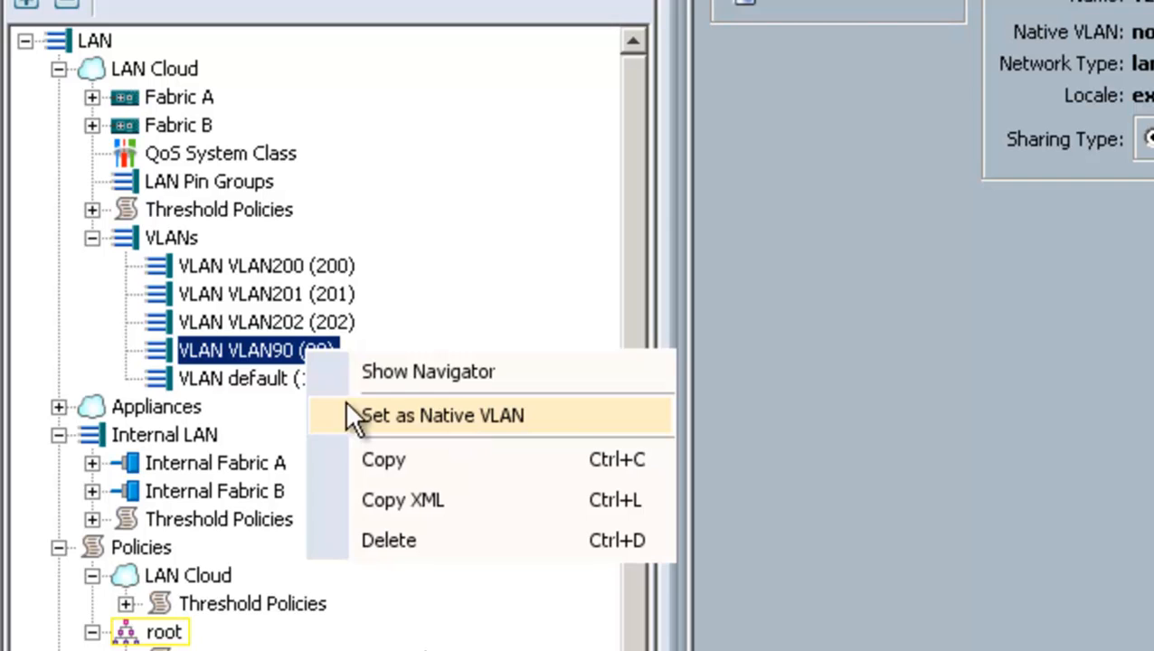
{"action": "left_click", "coordinate": [442, 415]}
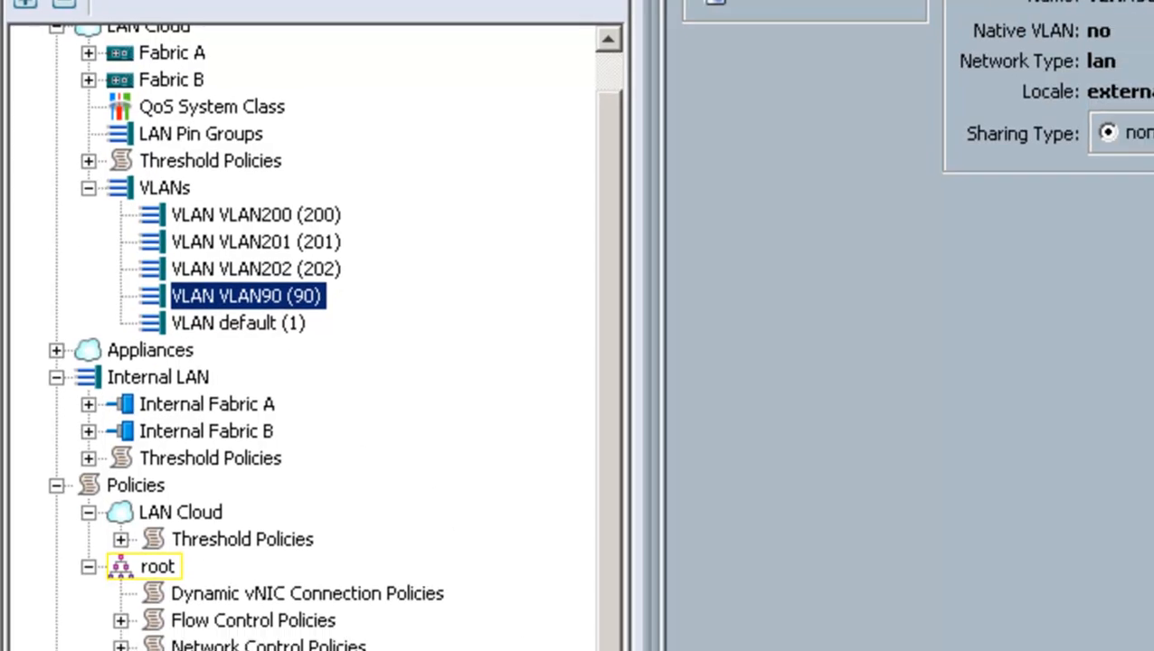
{"action": "left_click", "coordinate": [142, 554]}
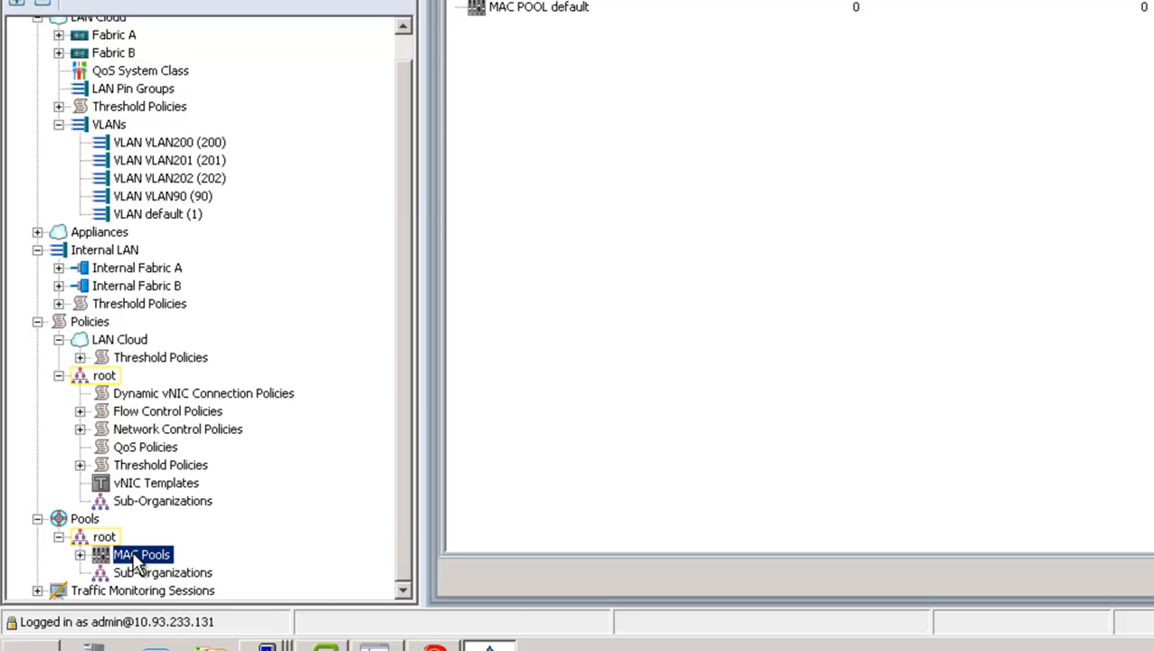
Start a new MAC pool named Fabric-A with description 'Fabric A MAC Pool'
{"action": "right_click", "coordinate": [142, 554]}
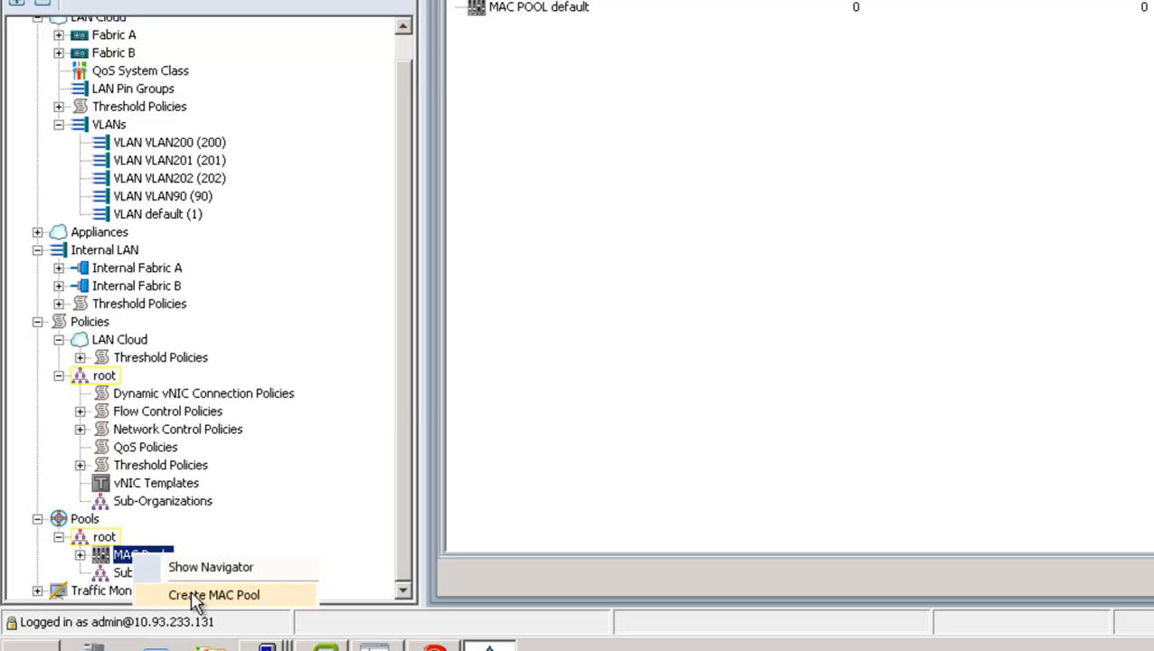
{"action": "left_click", "coordinate": [214, 595]}
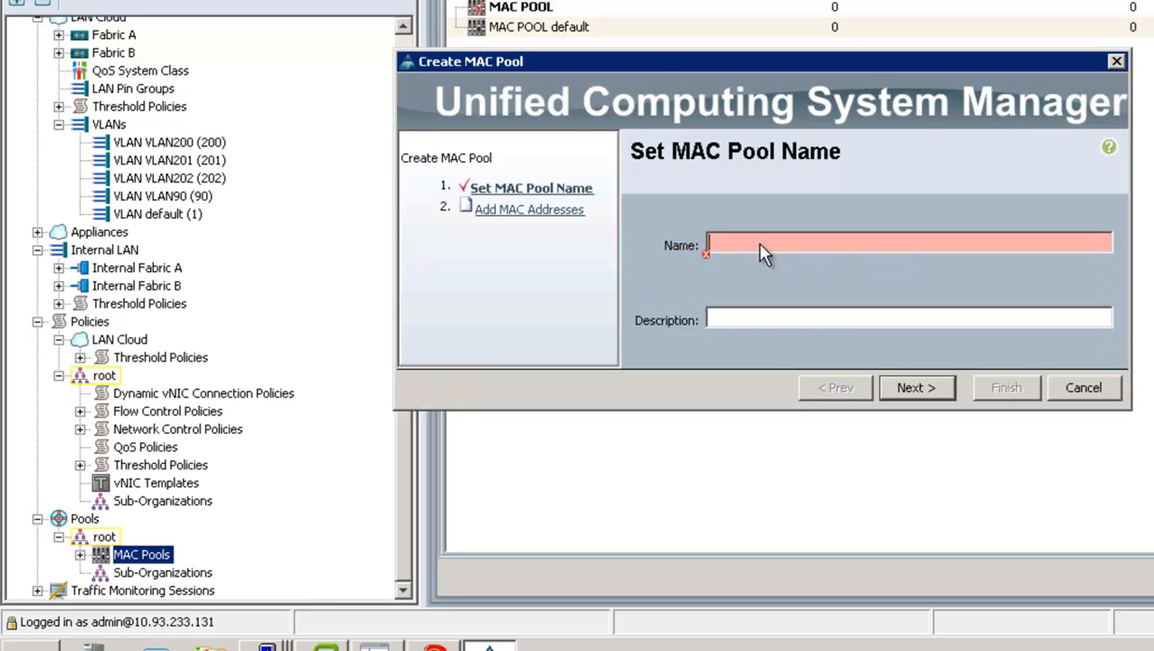
{"action": "type", "text": "Fabr"}
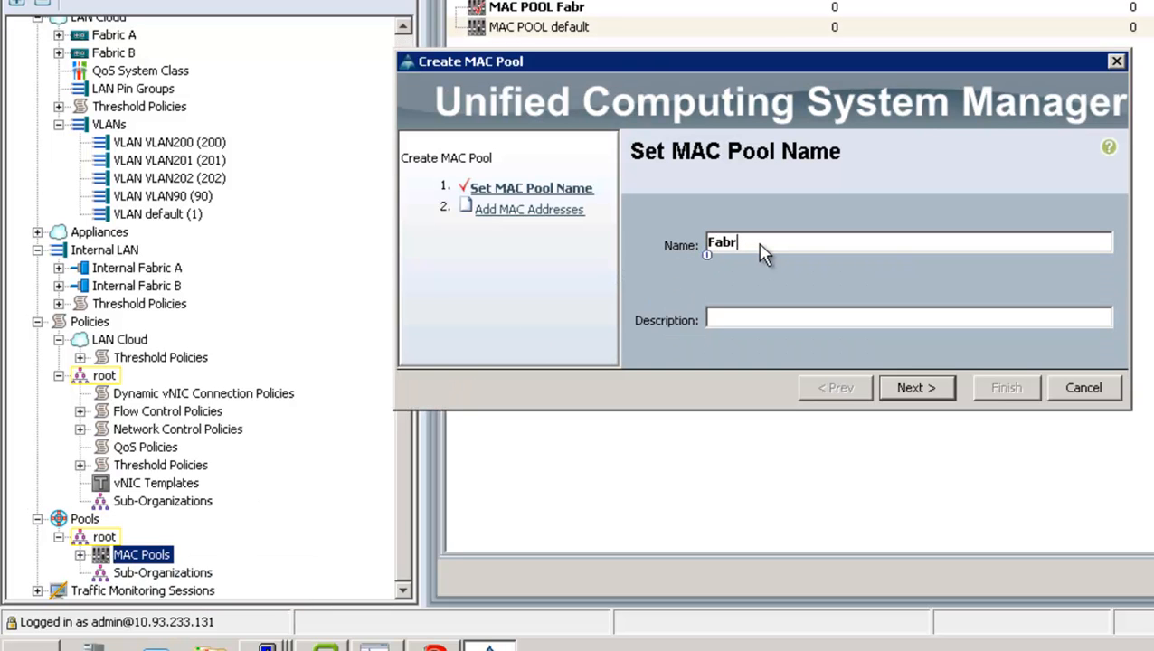
{"action": "type", "text": "ic-A"}
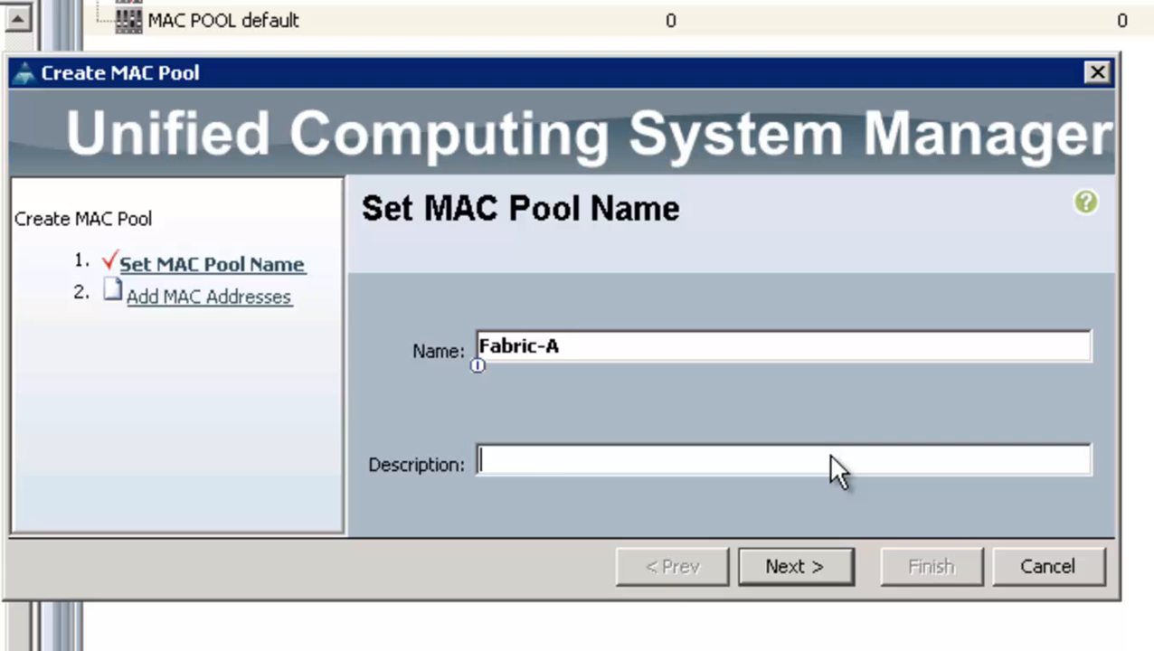
{"action": "type", "text": "Fabric A MA"}
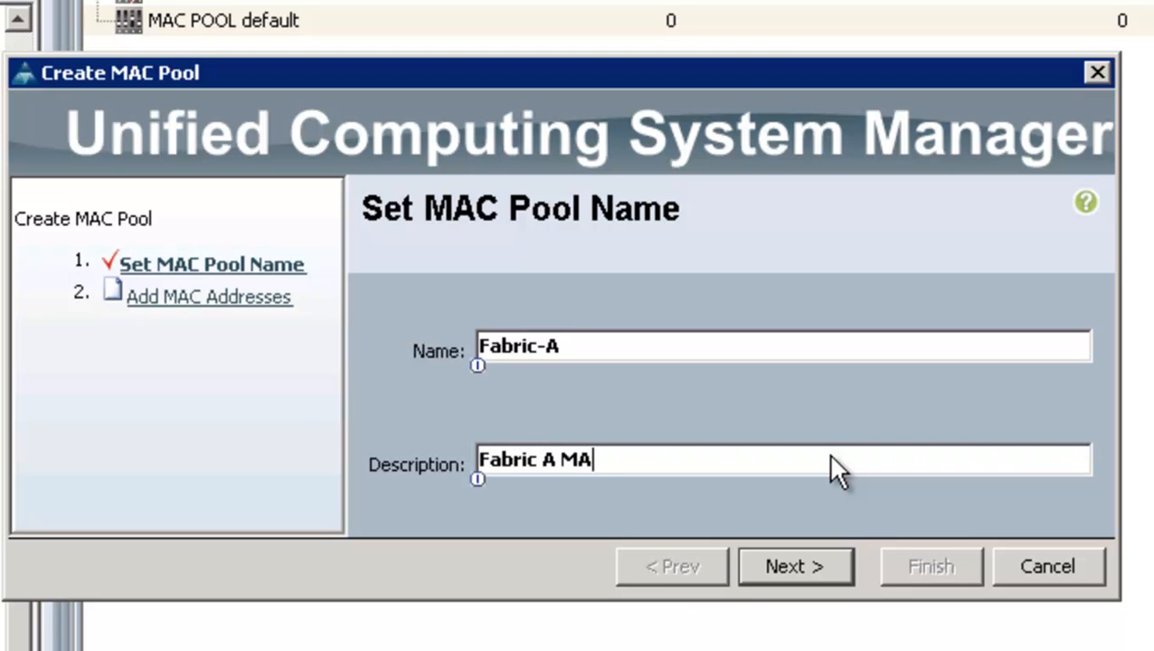
{"action": "type", "text": "c Pool"}
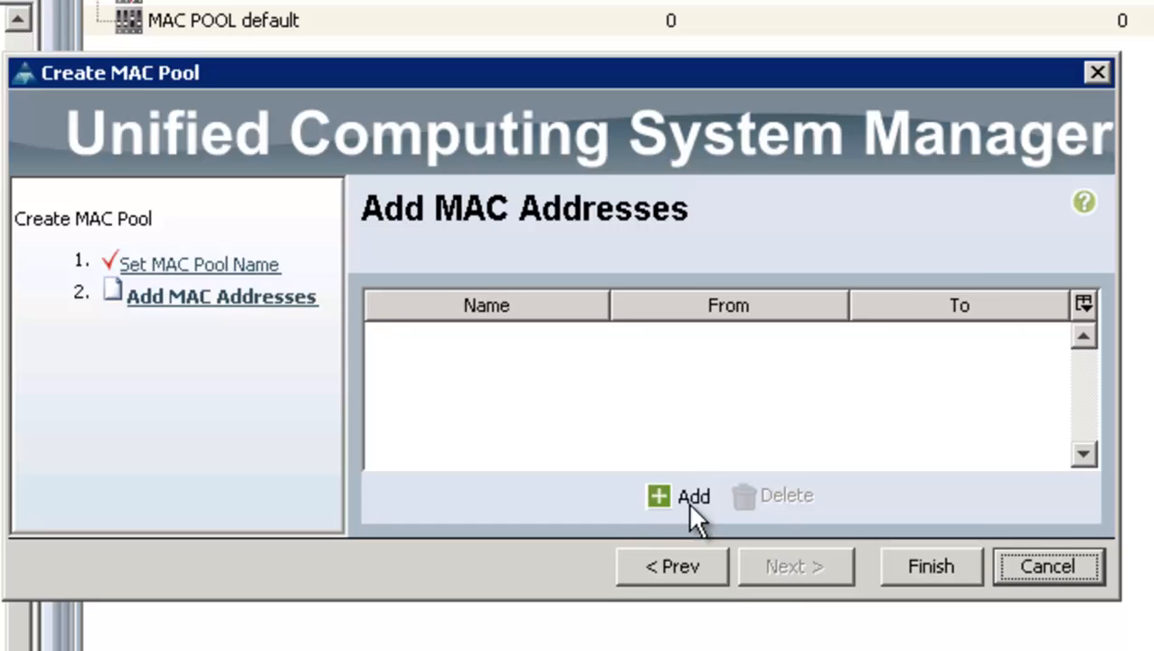
Add a 128-address block starting at 00:25:B5:A0:00:00 and finish the Fabric-A pool
{"action": "left_click", "coordinate": [680, 496]}
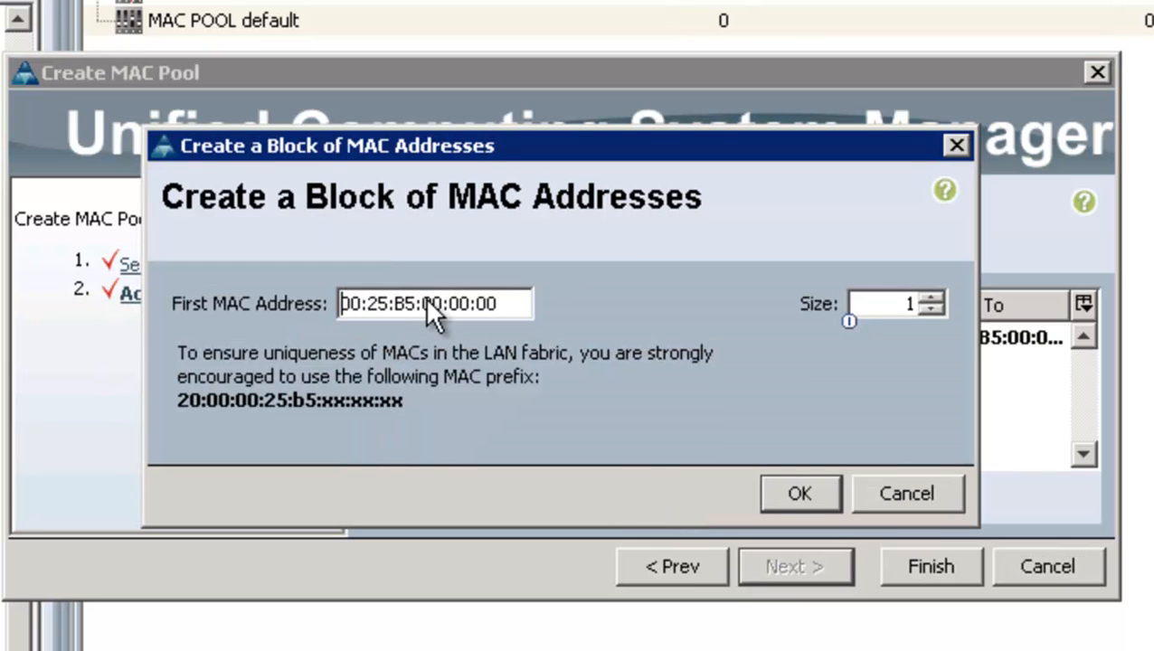
{"action": "double_click", "coordinate": [433, 303]}
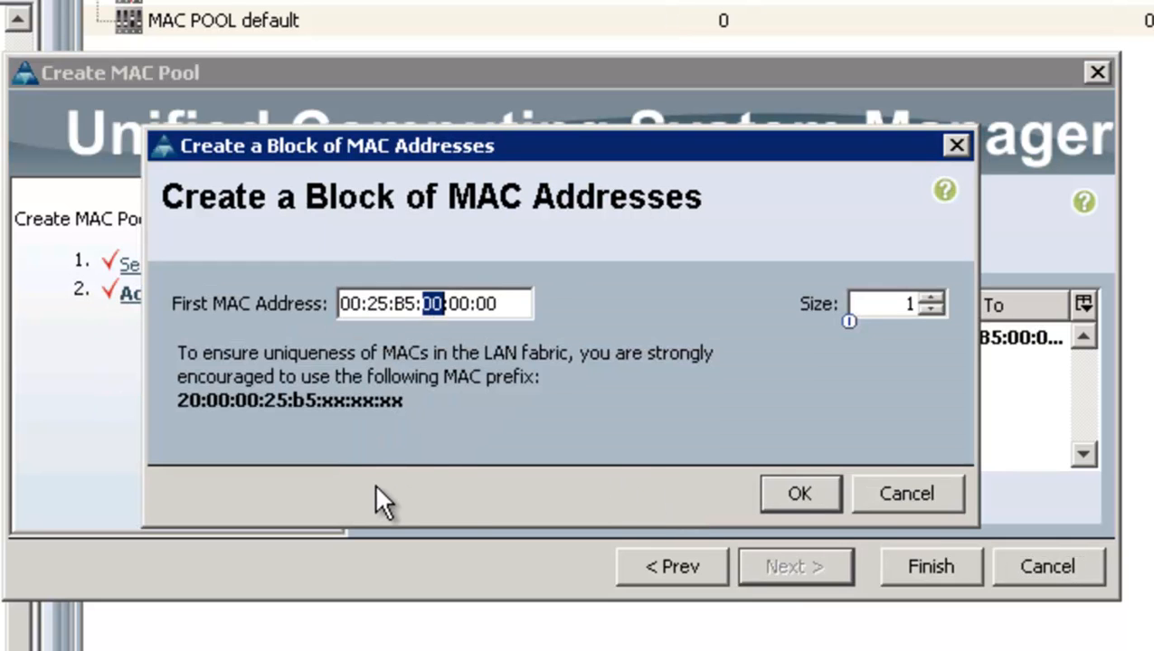
{"action": "type", "text": "A"}
{"action": "left_click", "coordinate": [897, 304]}
{"action": "type", "text": "28"}
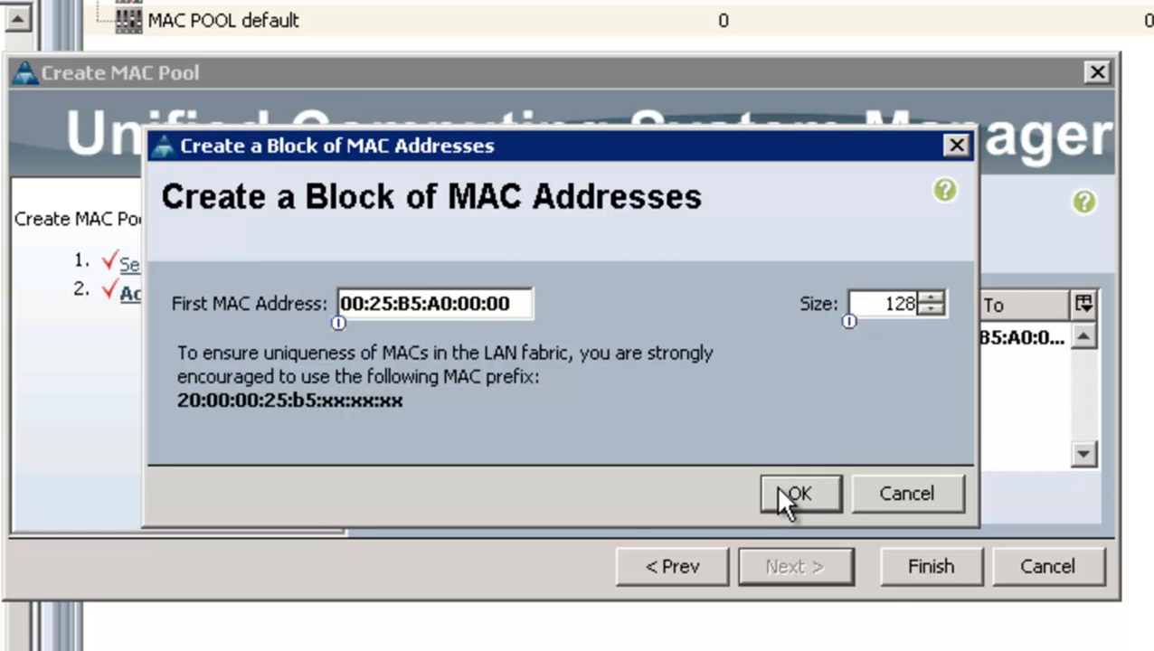
{"action": "left_click", "coordinate": [798, 494]}
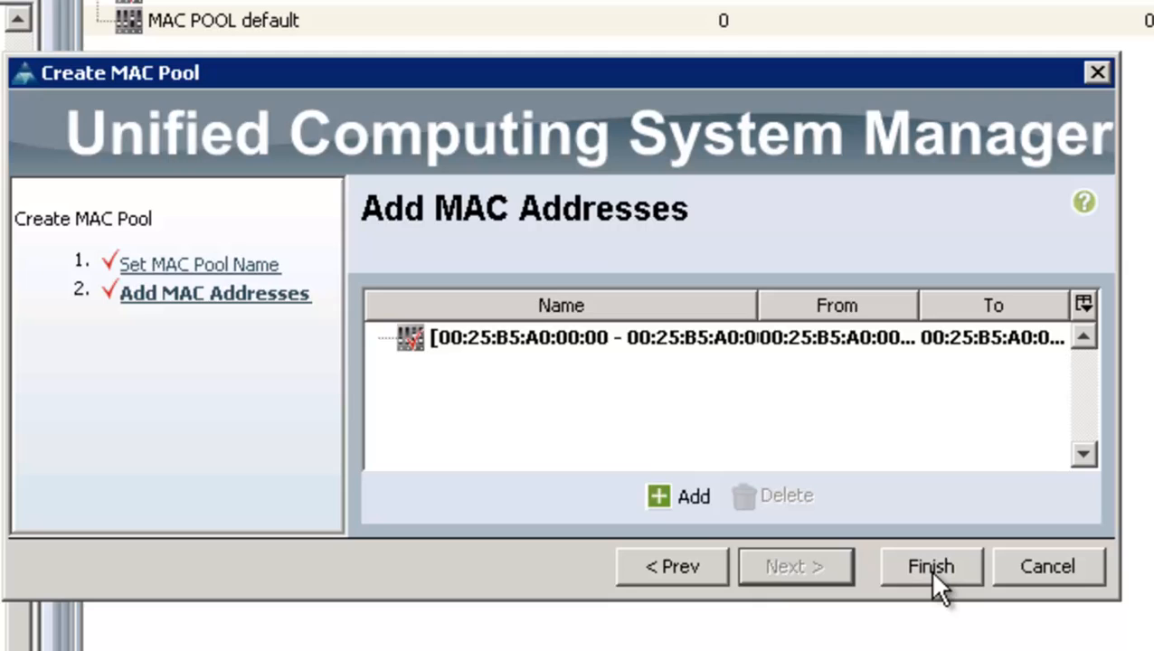
{"action": "left_click", "coordinate": [929, 566]}
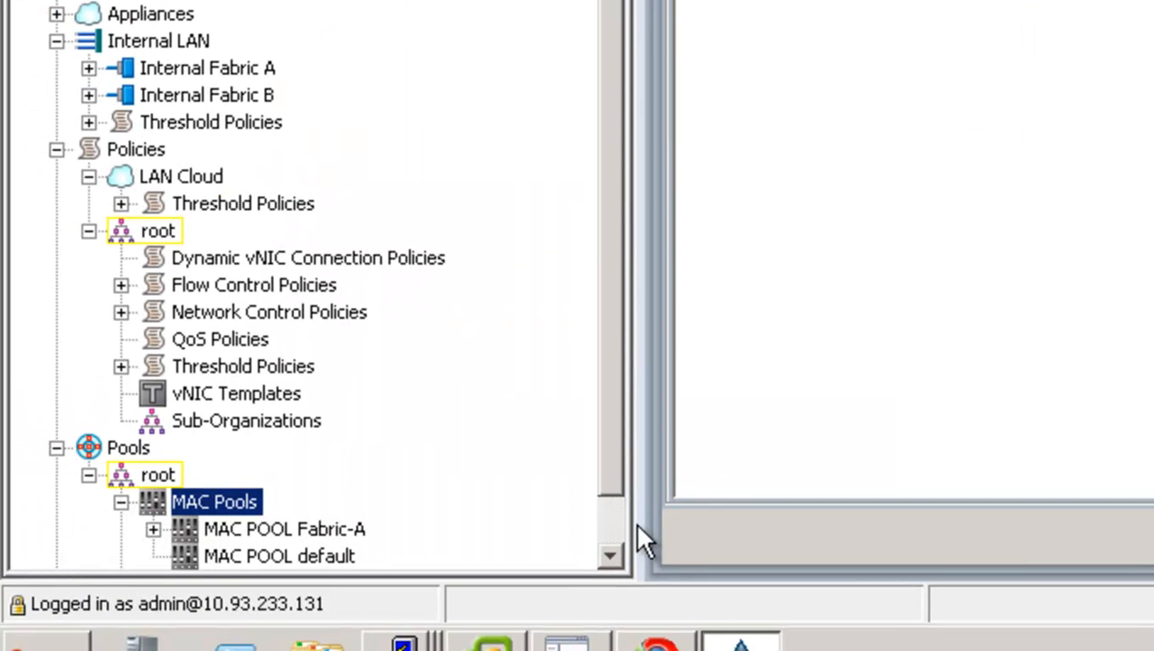
Start a new MAC pool named Fabric-B with description 'Fabric-B MAC Pool'
{"action": "right_click", "coordinate": [215, 447]}
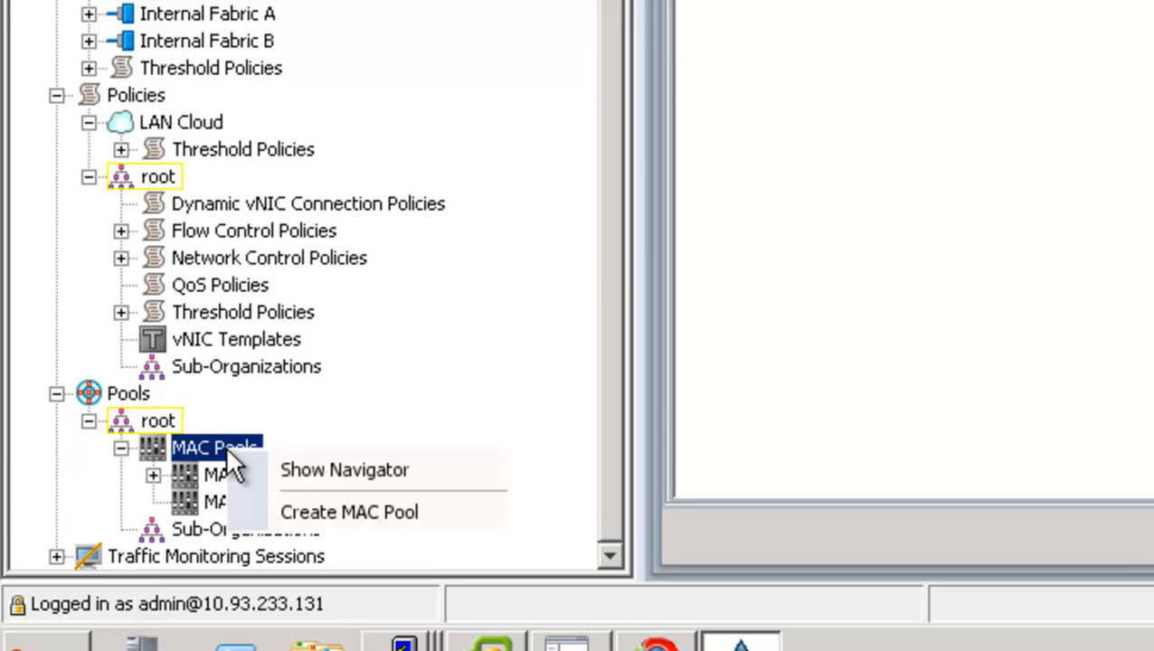
{"action": "left_click", "coordinate": [348, 512]}
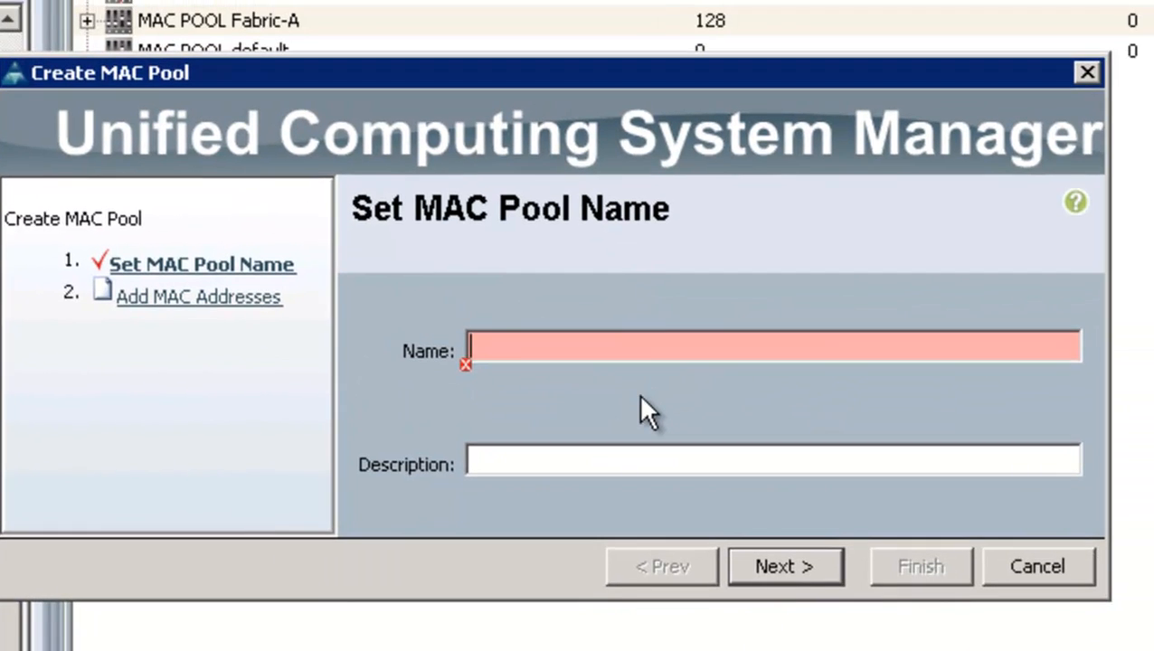
{"action": "type", "text": "Fabric"}
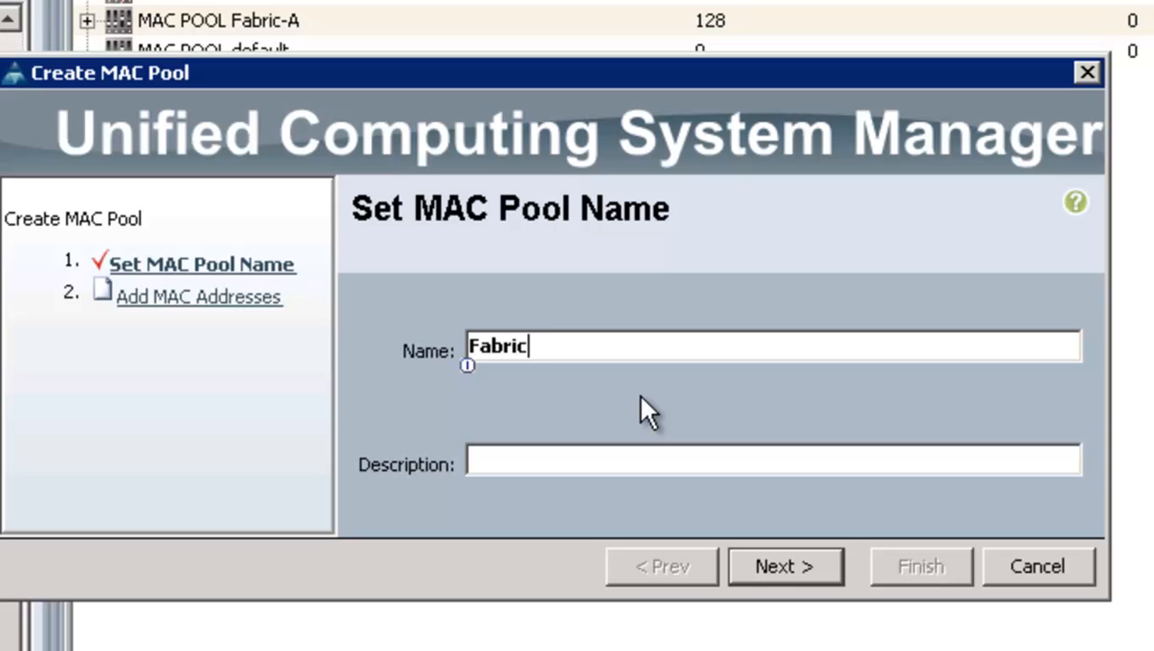
{"action": "type", "text": "-B"}
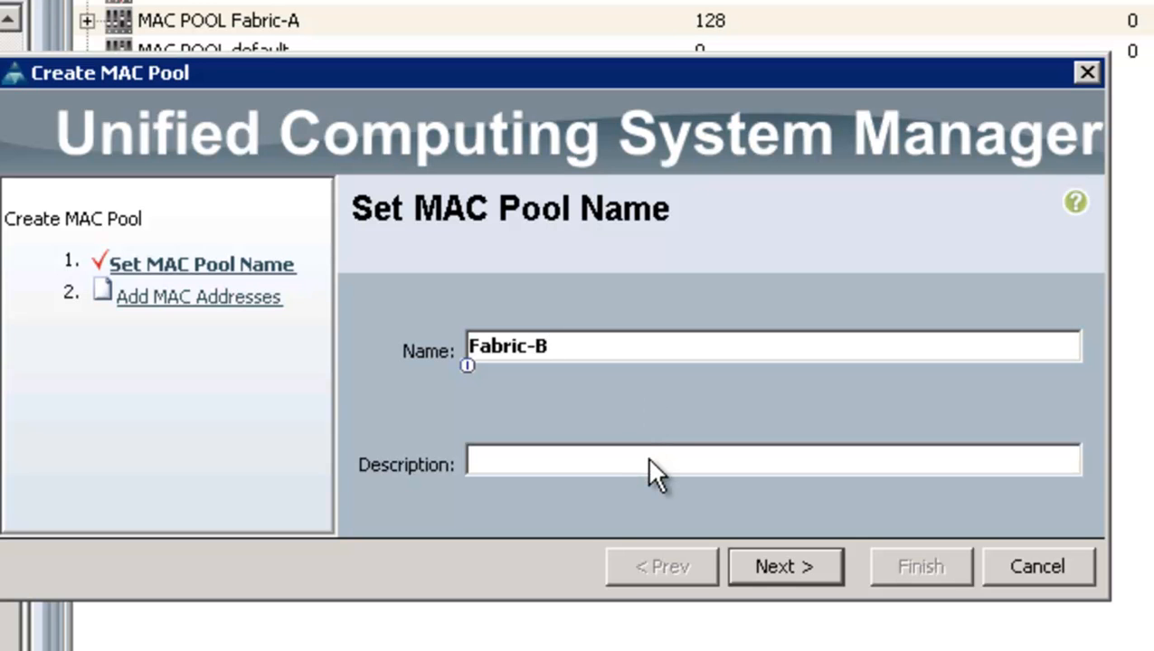
{"action": "type", "text": "Fabric-"}
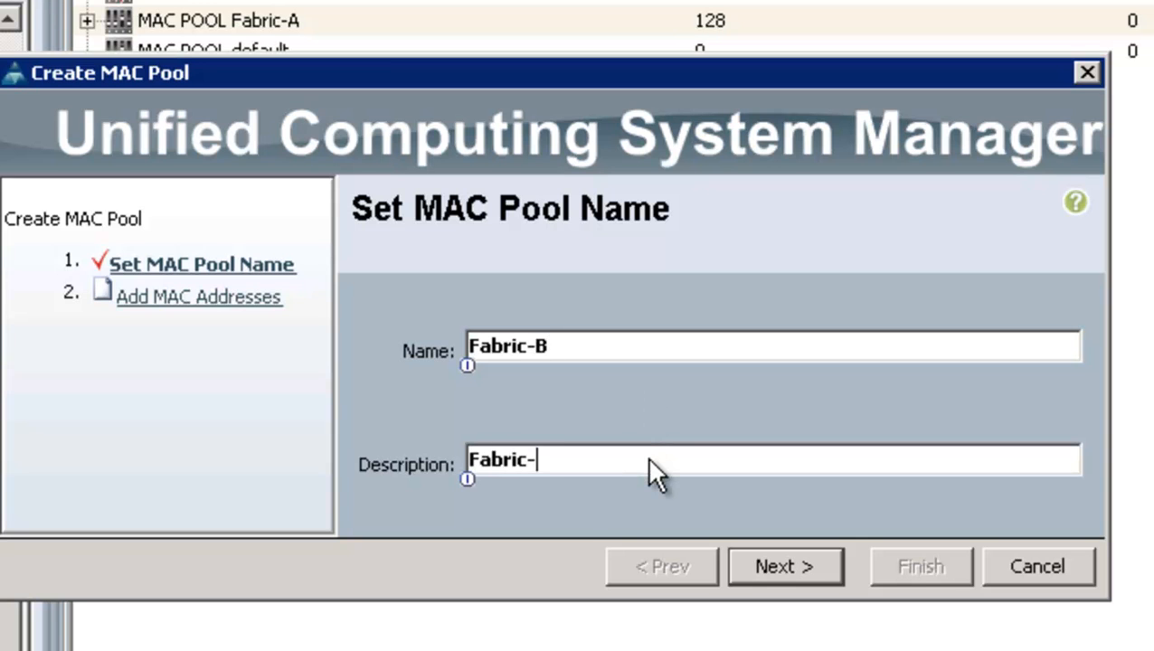
{"action": "type", "text": "B MAC P"}
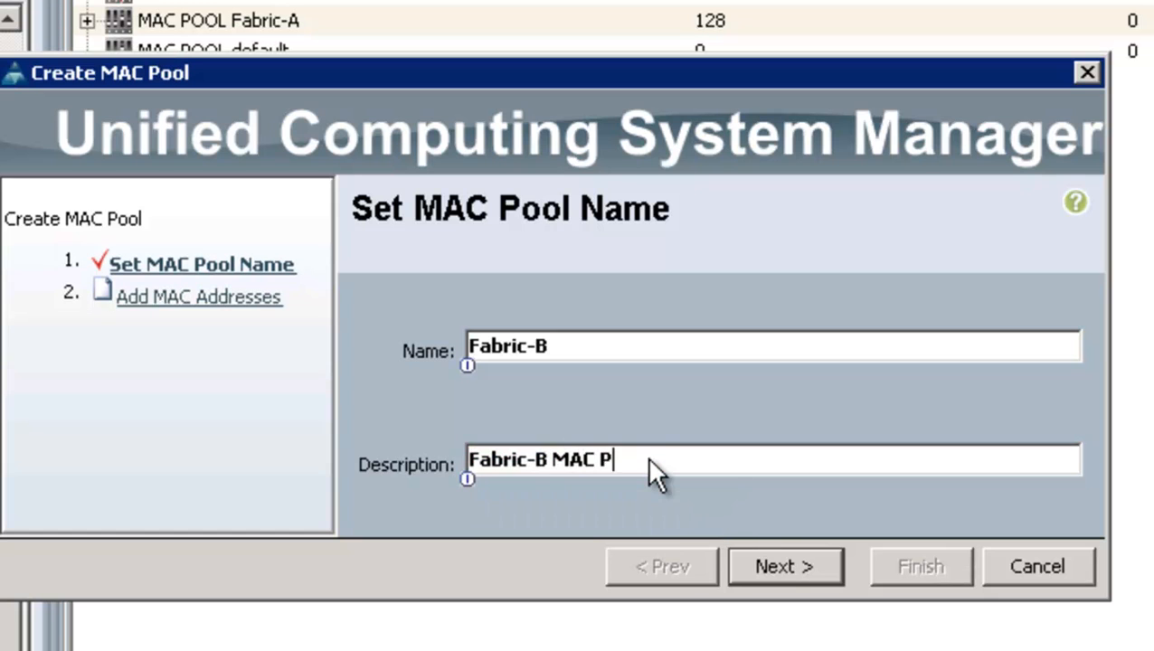
{"action": "type", "text": "ool"}
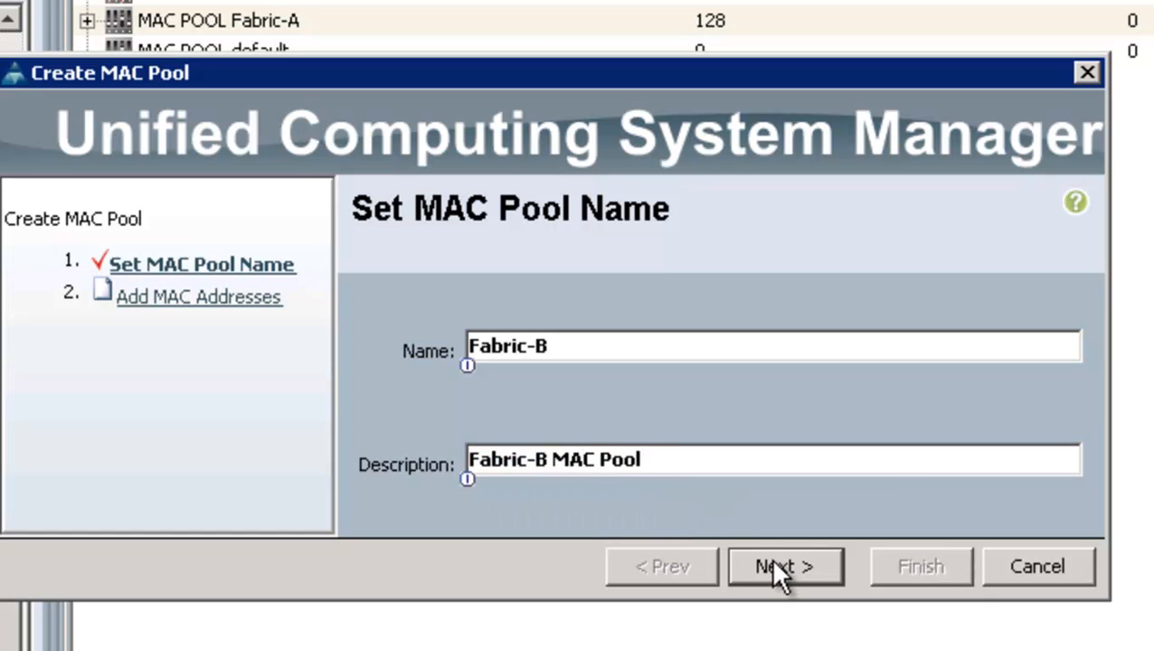
{"action": "left_click", "coordinate": [782, 567]}
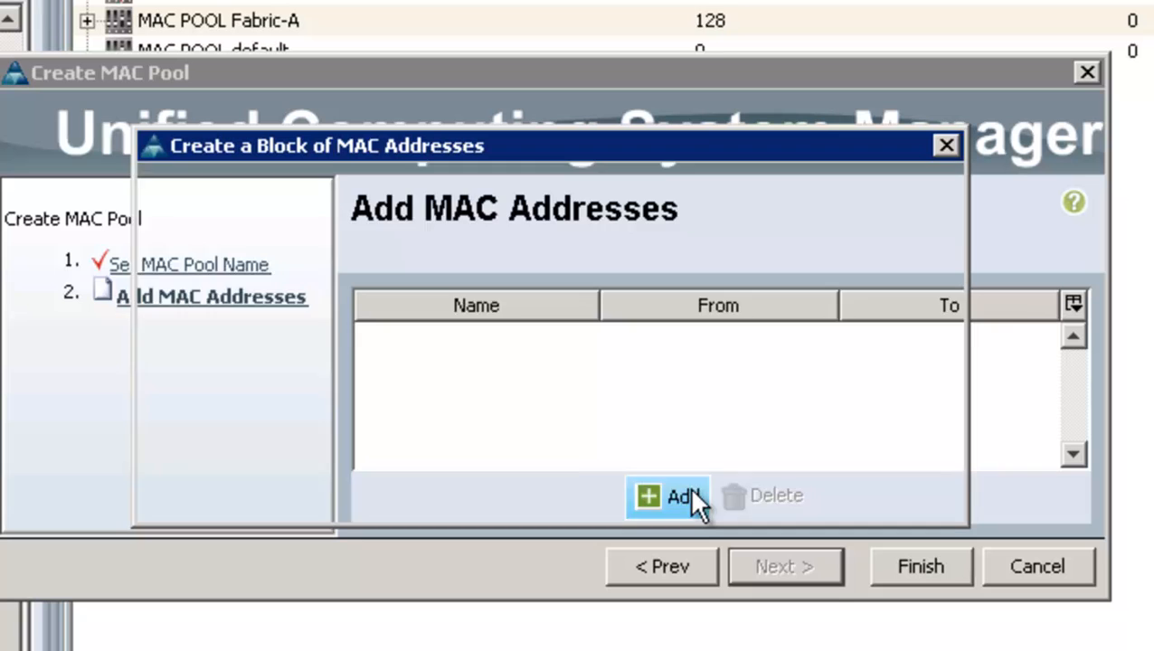
Add a 128-address block starting at 00:25:B5:B0:00:00 to the Fabric-B pool
{"action": "left_click", "coordinate": [669, 496]}
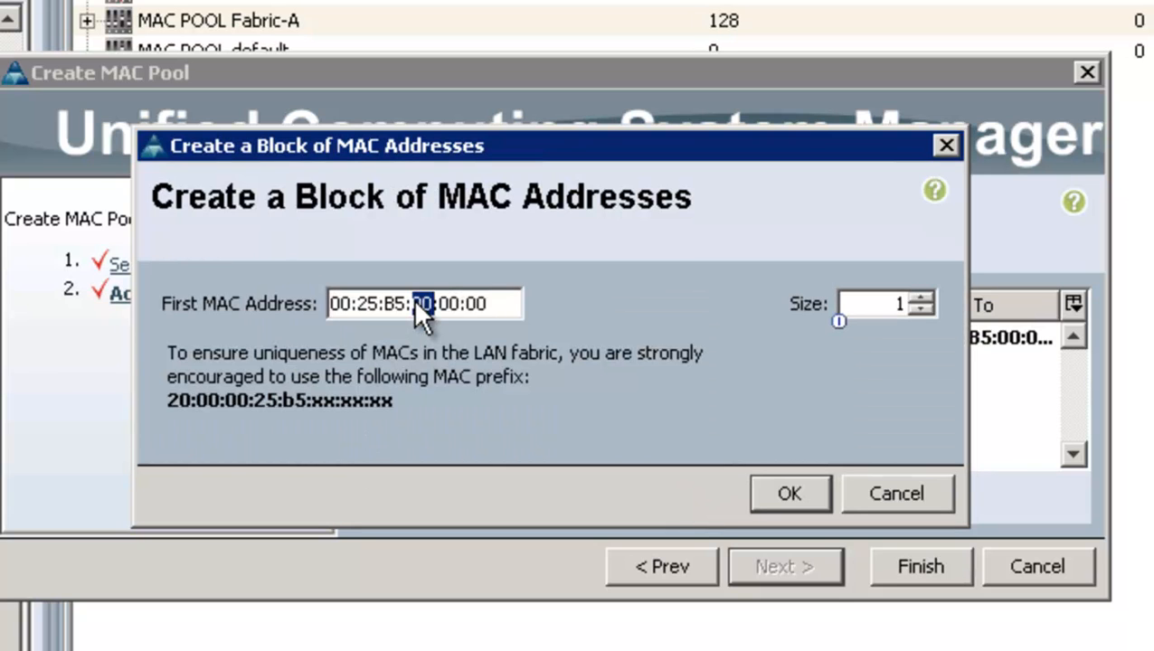
{"action": "type", "text": "B0"}
{"action": "left_click", "coordinate": [887, 304]}
{"action": "type", "text": "28"}
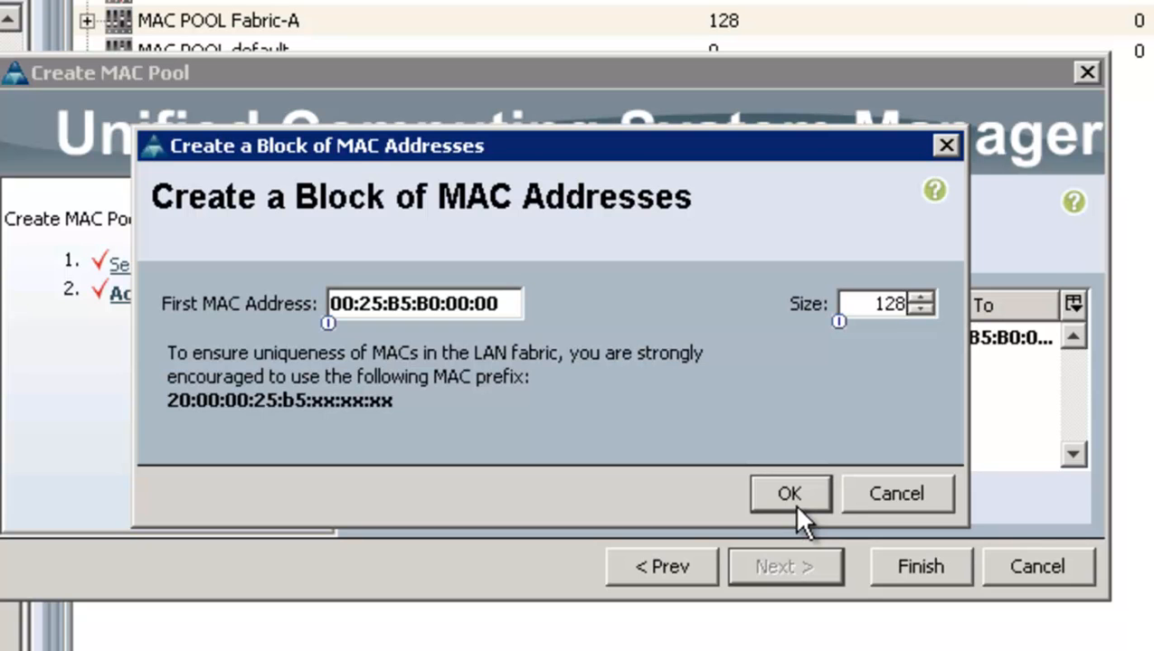
{"action": "left_click", "coordinate": [788, 492]}
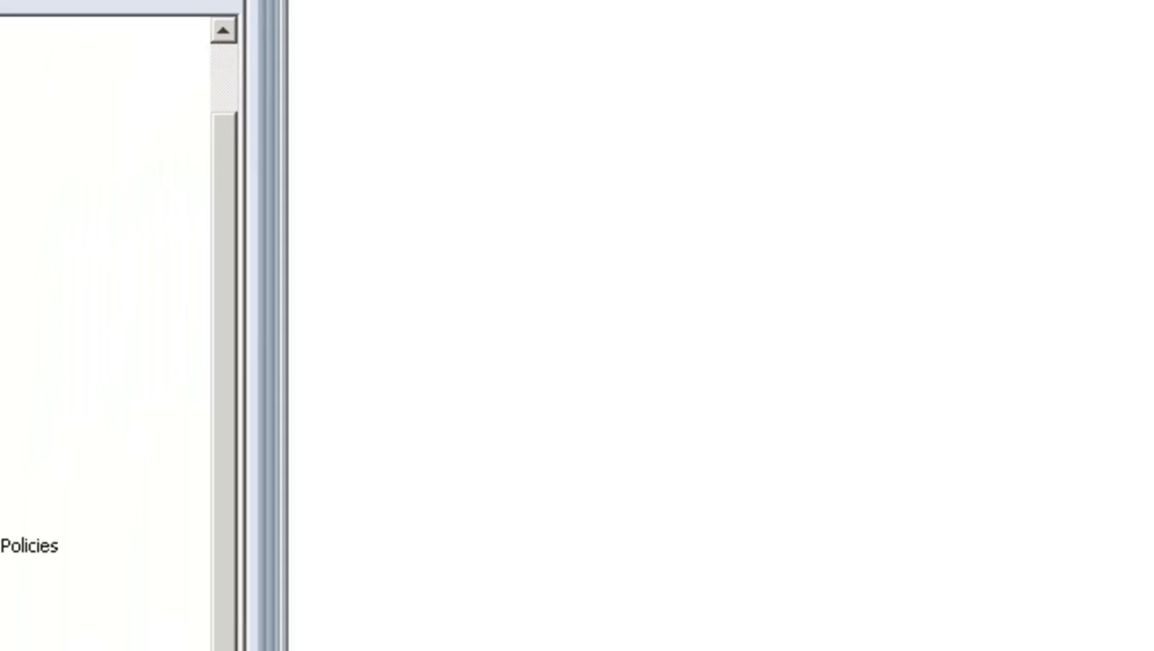
Begin vNIC template BareMetal-A with fabric failover enabled and Updating Template type
{"action": "left_click", "coordinate": [238, 477]}
{"action": "type", "text": "BareMetal-A"}
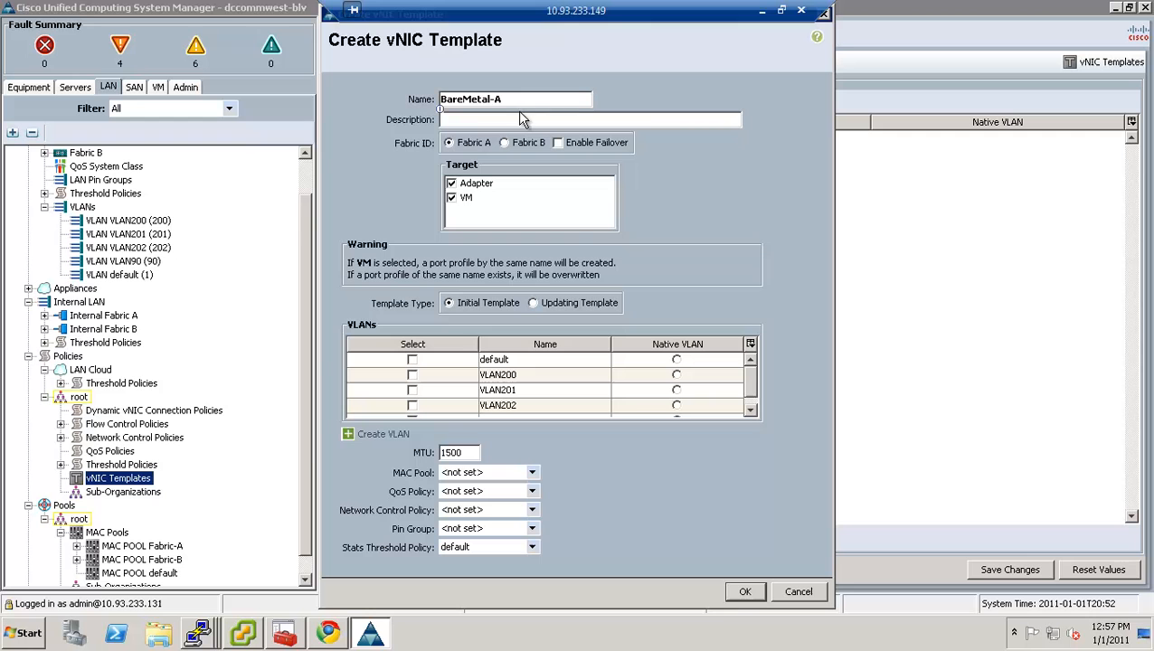
{"action": "mouse_move", "coordinate": [559, 151]}
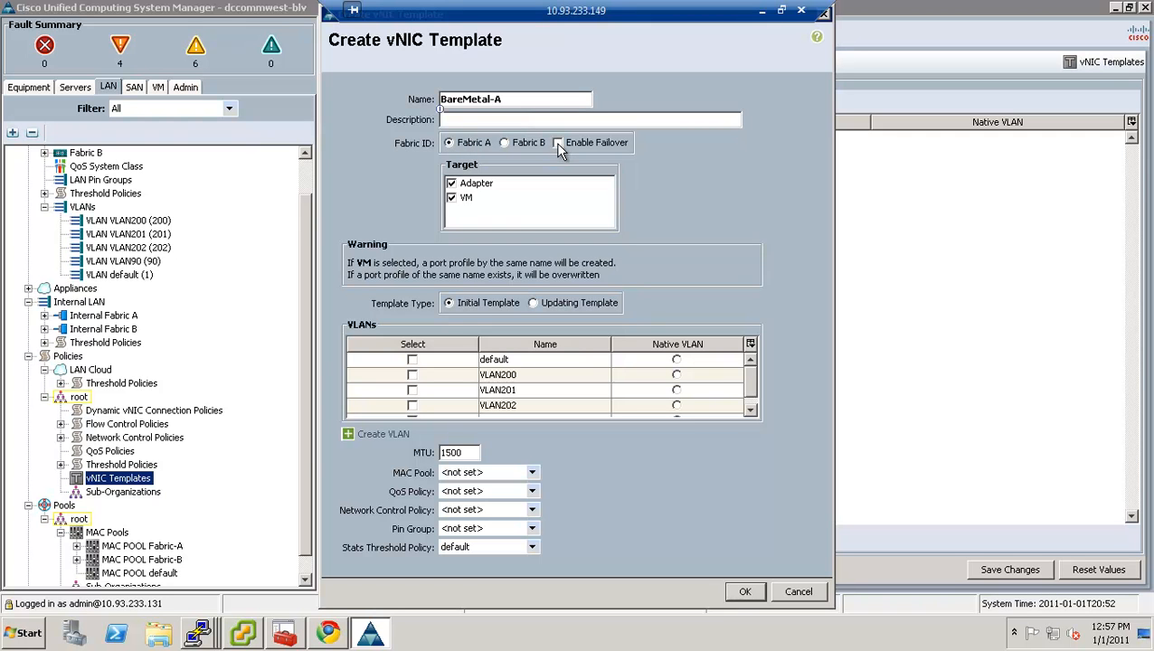
{"action": "left_click", "coordinate": [558, 142]}
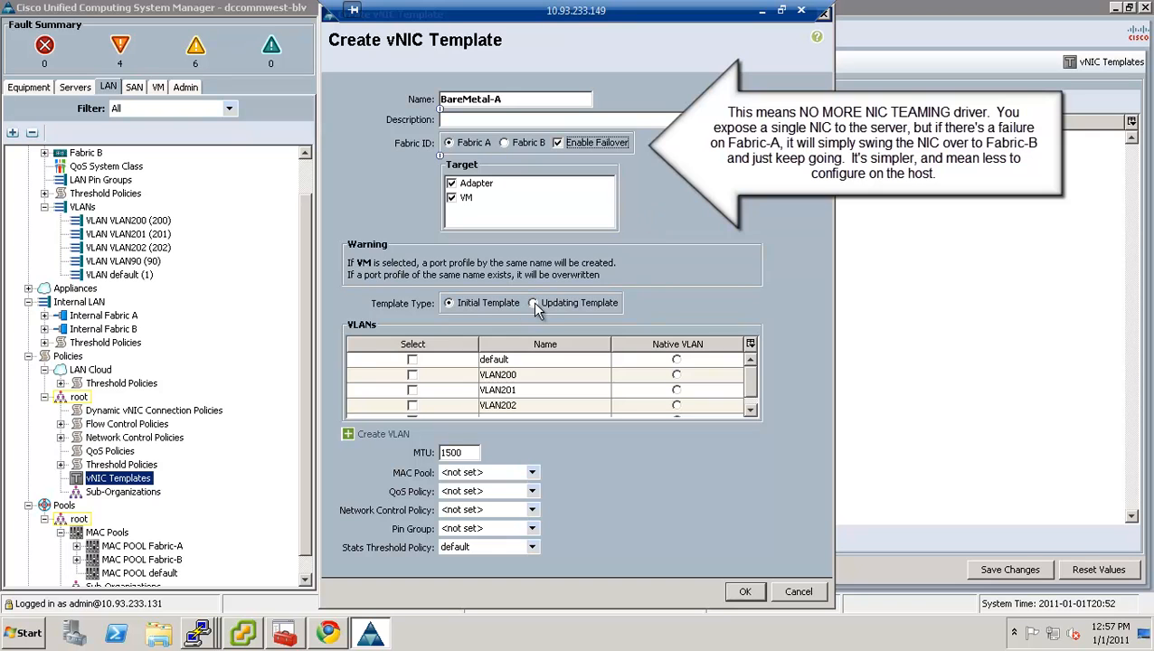
{"action": "left_click", "coordinate": [533, 303]}
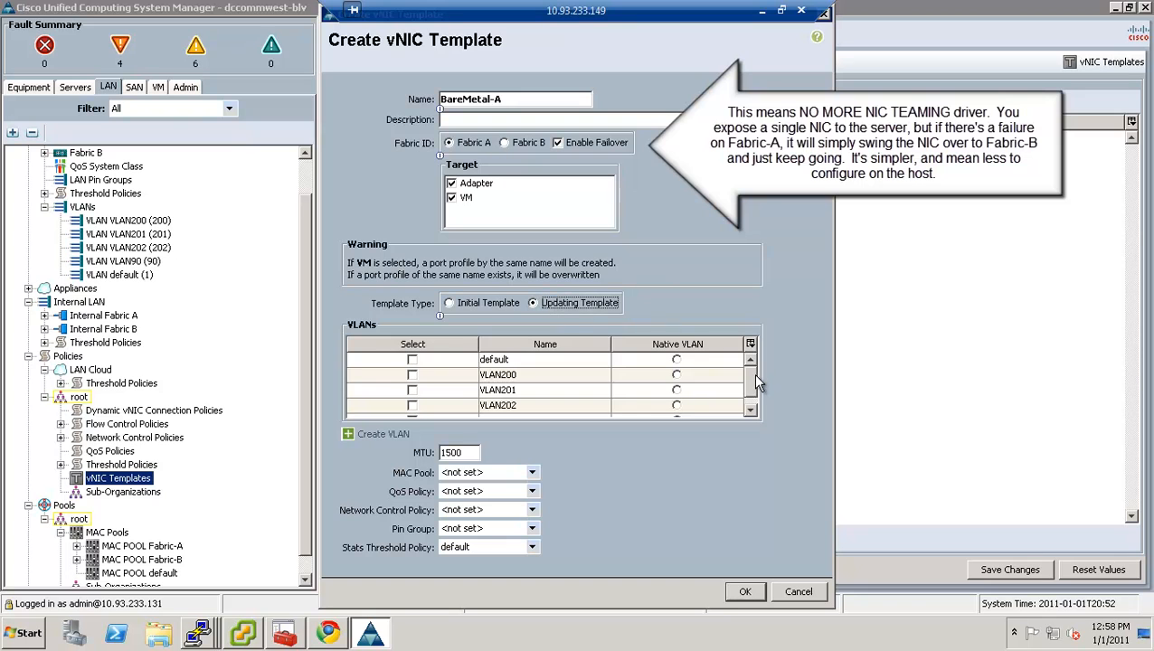
Add VLAN90 as native, assign the Fabric-A MAC pool, and save BareMetal-A
{"action": "scroll", "scroll_direction": "down", "scroll_amount": 3}
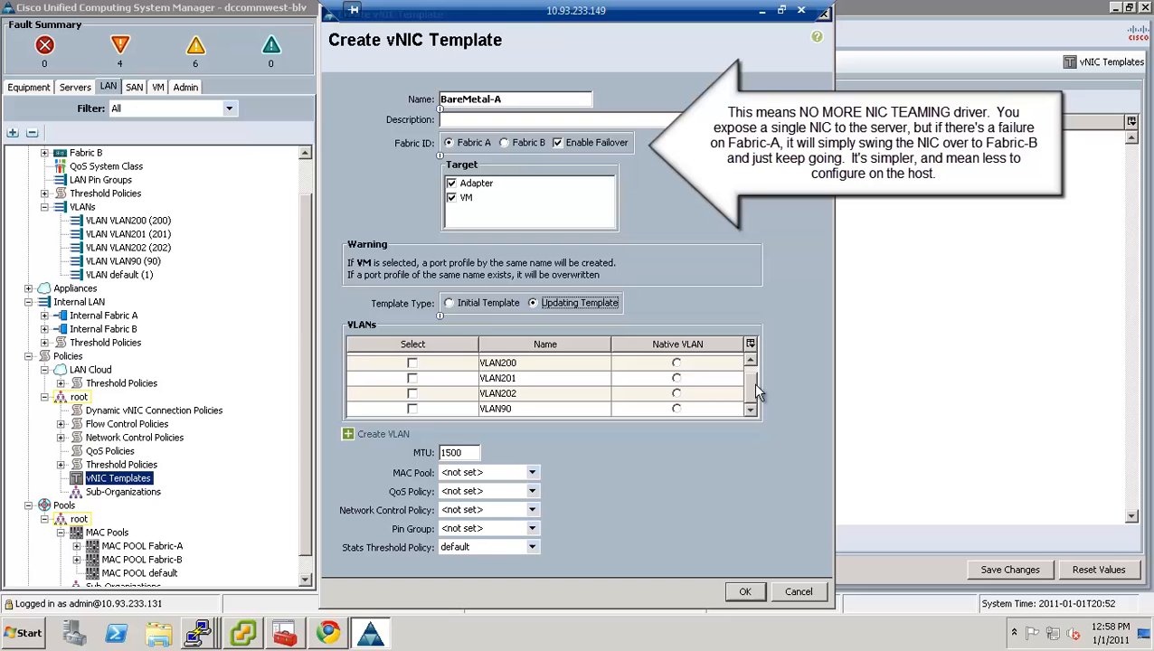
{"action": "left_click", "coordinate": [412, 408]}
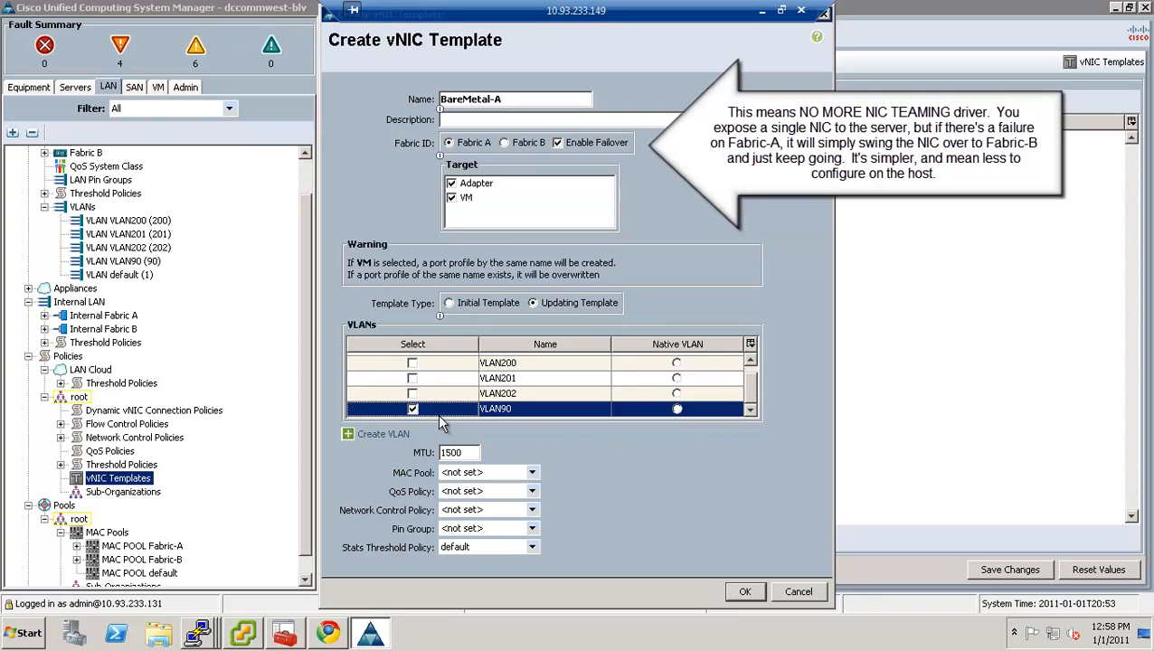
{"action": "mouse_move", "coordinate": [579, 434]}
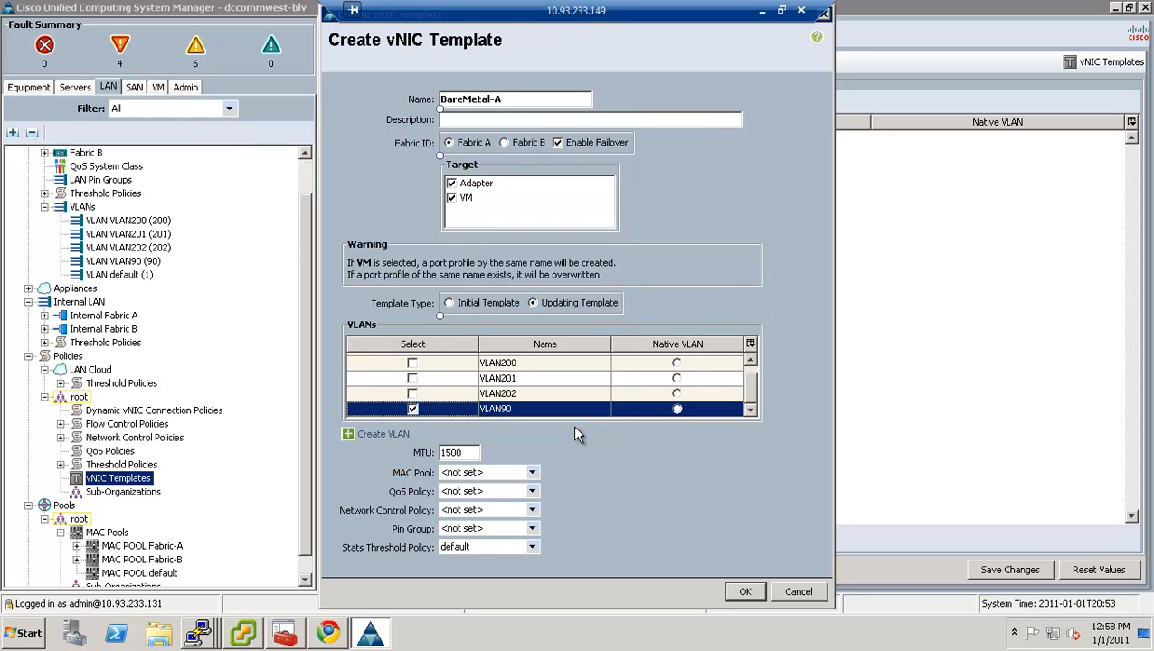
{"action": "mouse_move", "coordinate": [692, 443]}
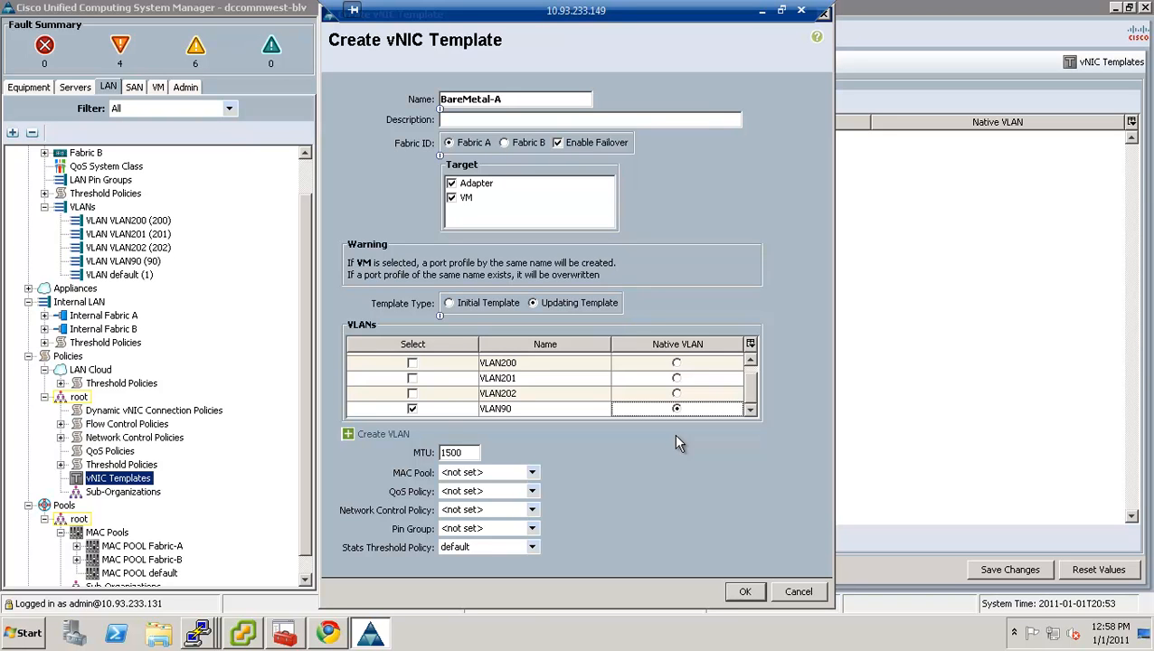
{"action": "mouse_move", "coordinate": [532, 490]}
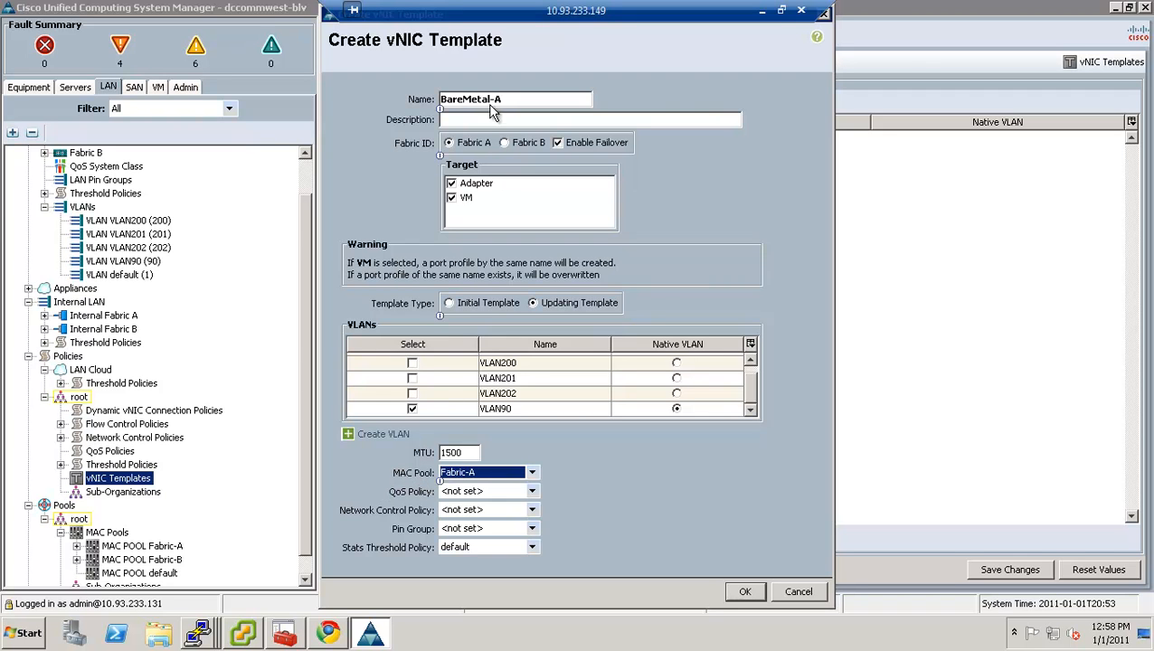
{"action": "mouse_move", "coordinate": [435, 125]}
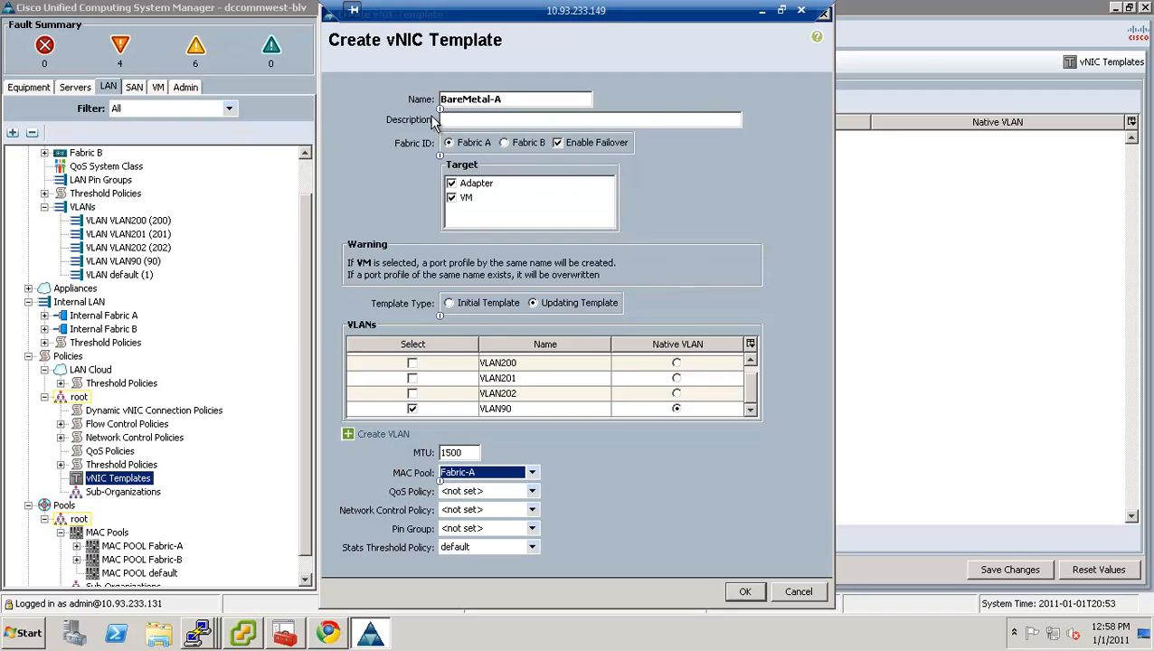
{"action": "mouse_move", "coordinate": [653, 470]}
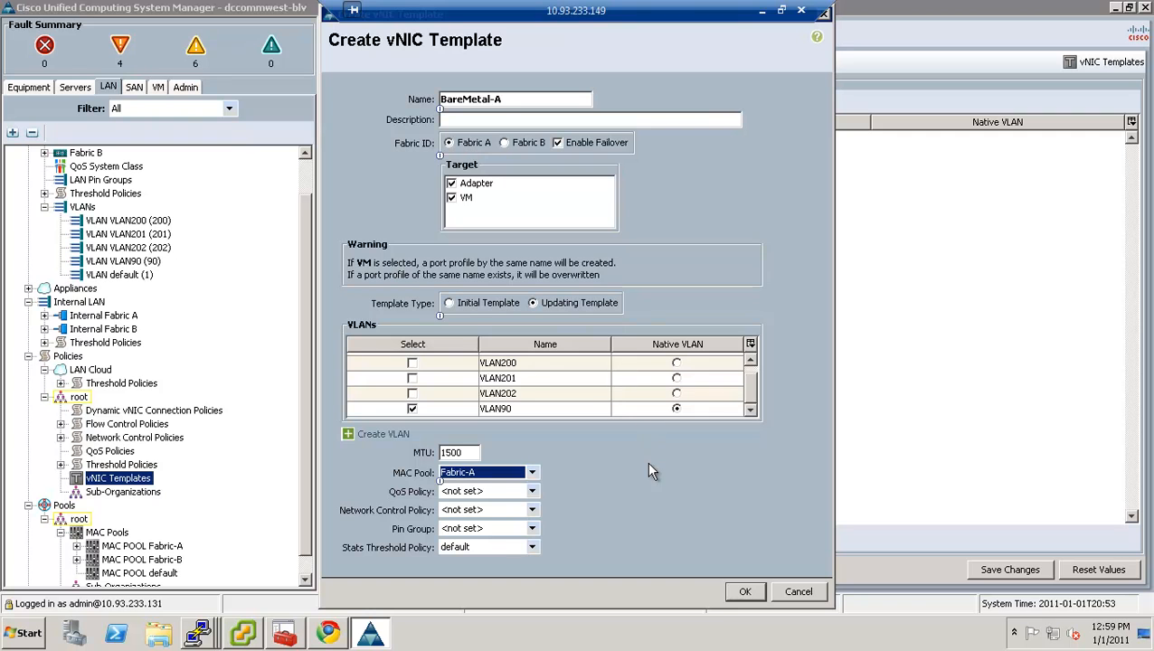
{"action": "mouse_move", "coordinate": [679, 515]}
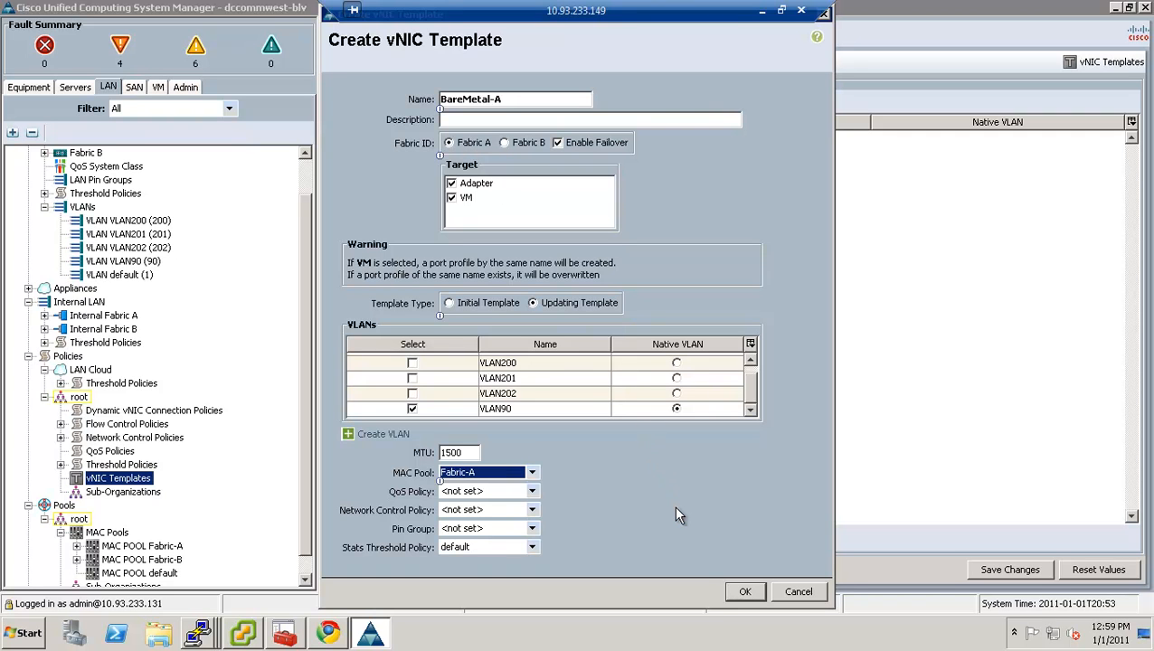
{"action": "left_click", "coordinate": [744, 592]}
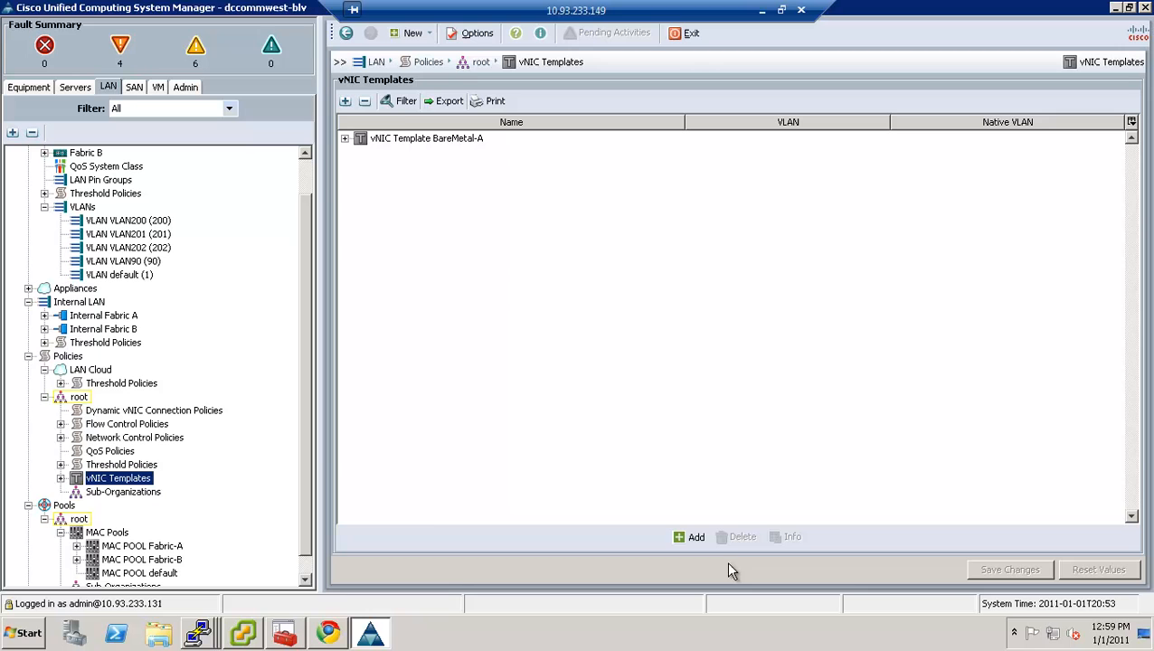
{"action": "mouse_move", "coordinate": [55, 482]}
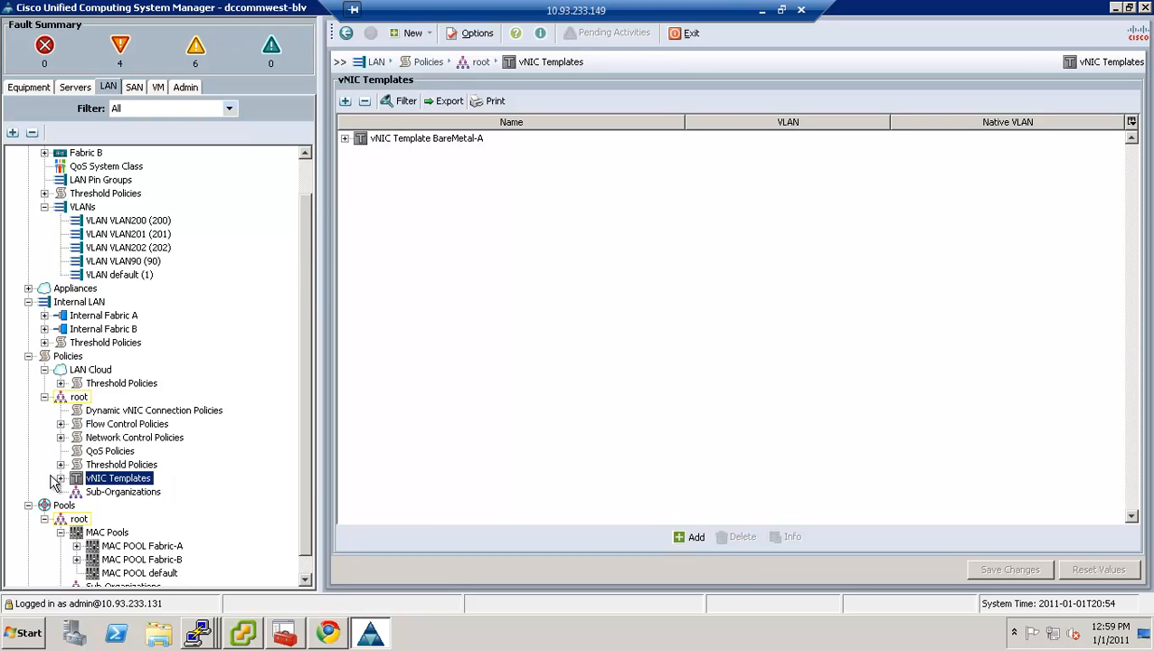
Start vNIC template BareMetal-B on Fabric B with fabric failover enabled
{"action": "right_click", "coordinate": [118, 478]}
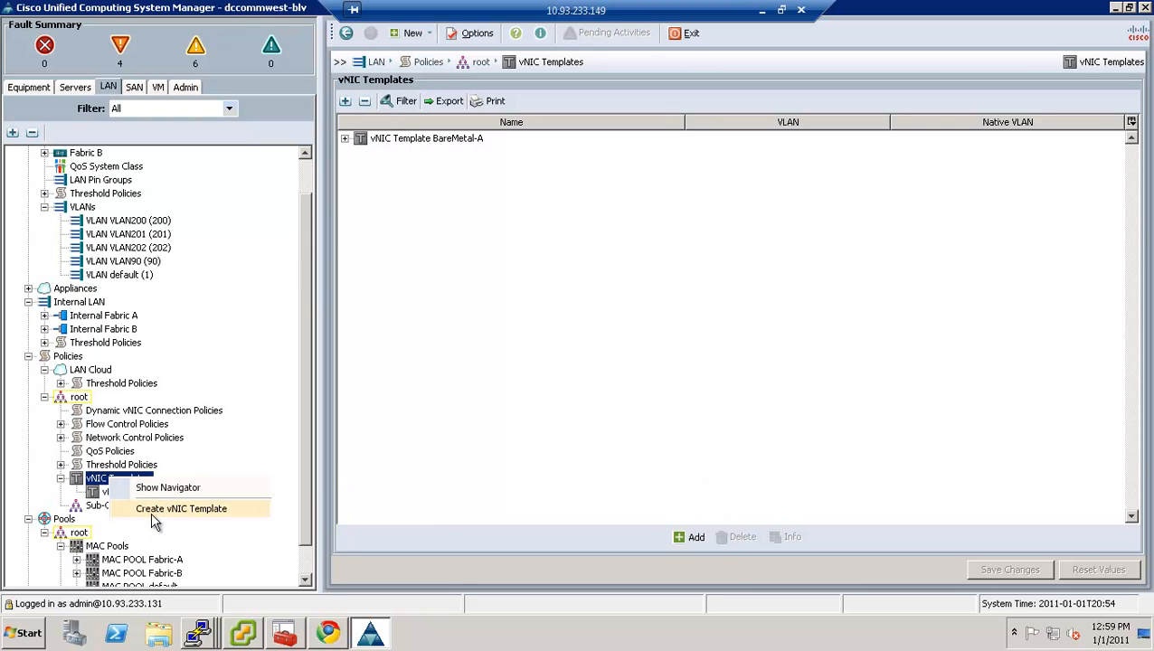
{"action": "left_click", "coordinate": [182, 508]}
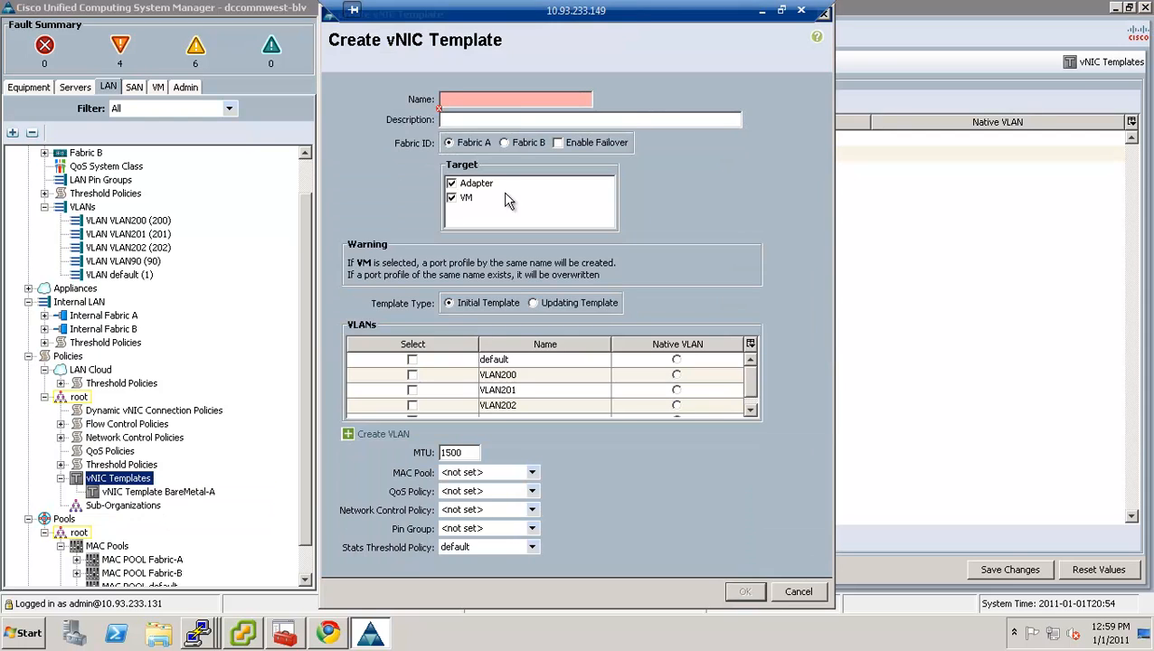
{"action": "type", "text": "BareMetal-B"}
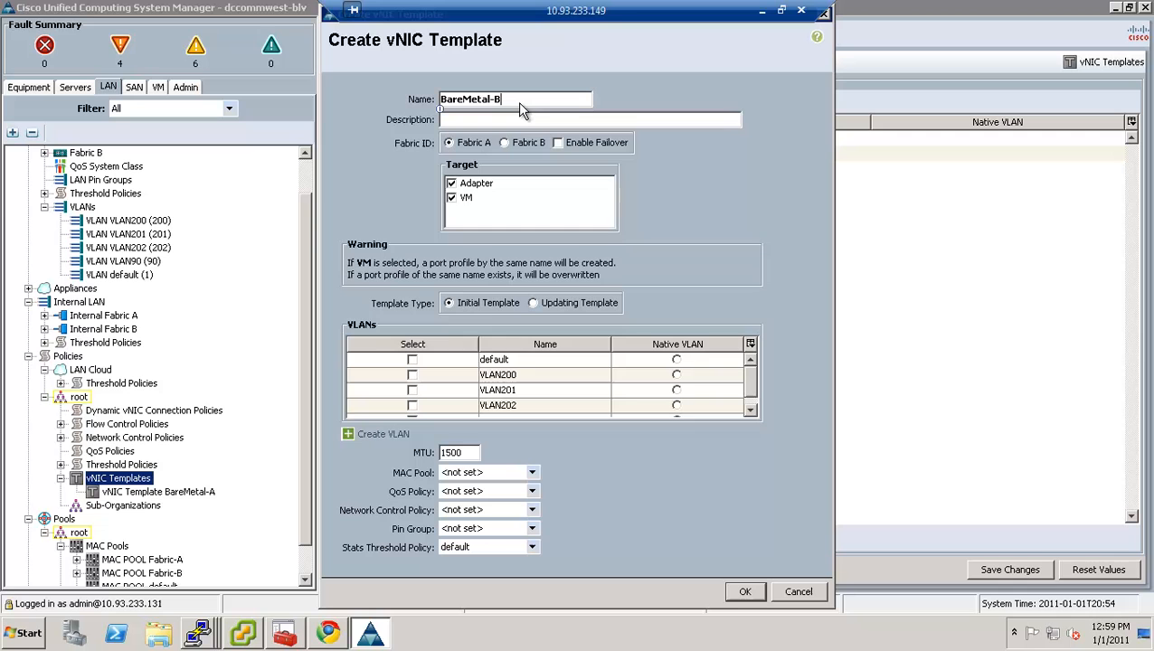
{"action": "left_click", "coordinate": [504, 142]}
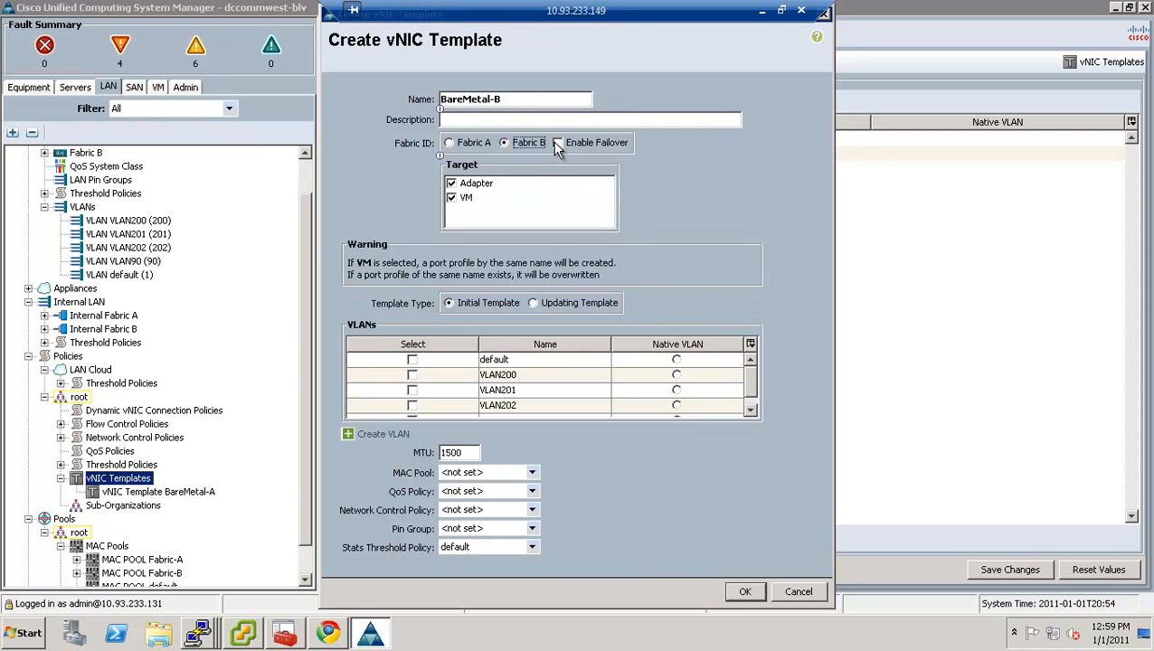
{"action": "left_click", "coordinate": [557, 142]}
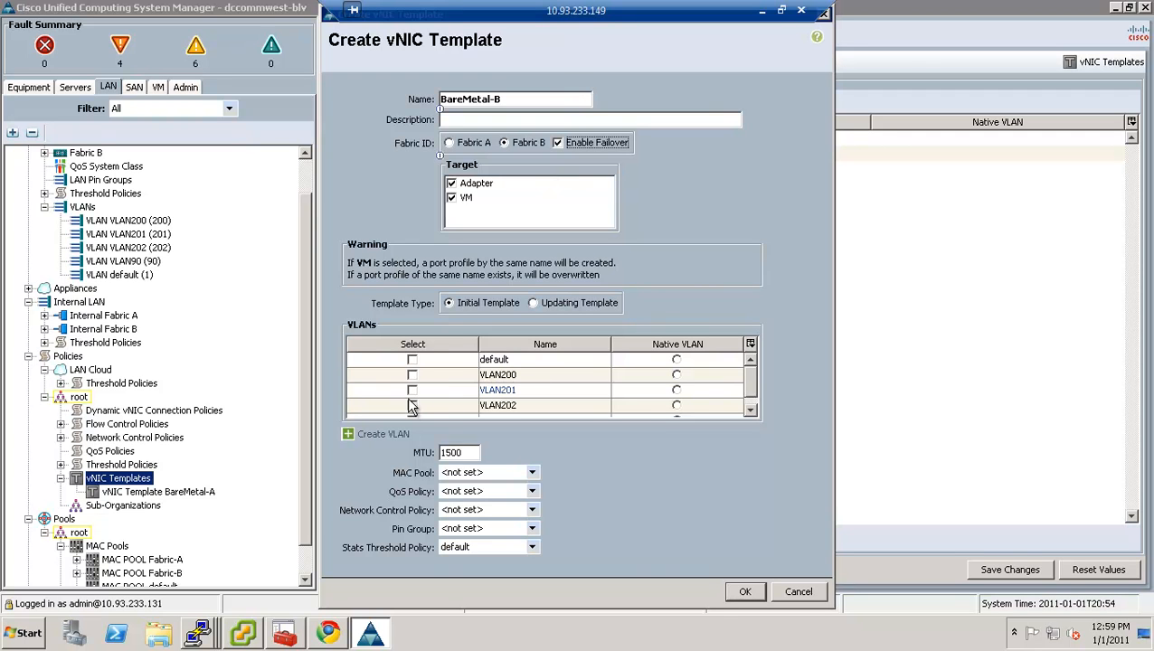
Add VLAN90 as native and assign the Fabric-B MAC pool to BareMetal-B
{"action": "scroll", "scroll_direction": "down", "scroll_amount": 3}
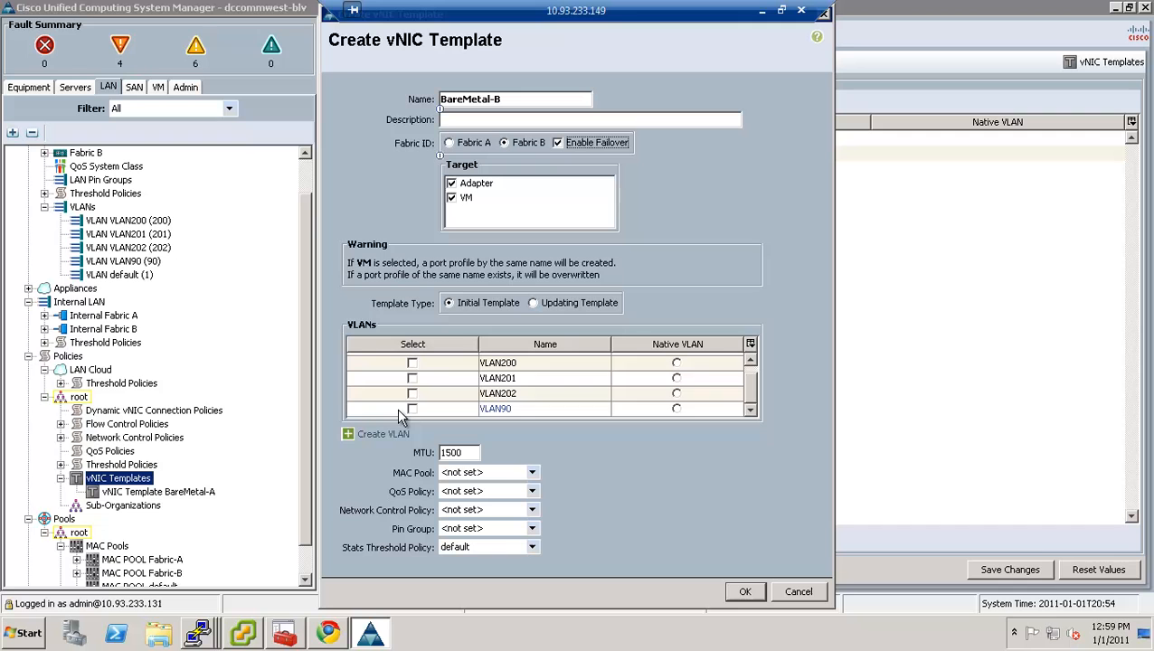
{"action": "left_click", "coordinate": [413, 408]}
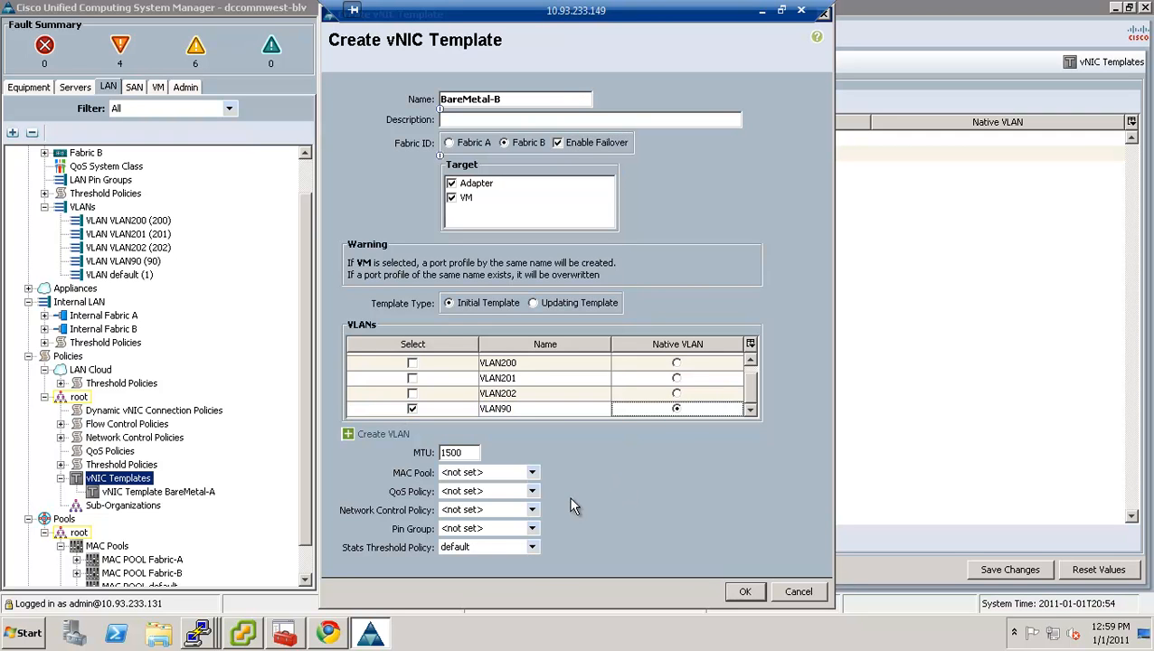
{"action": "left_click", "coordinate": [532, 511]}
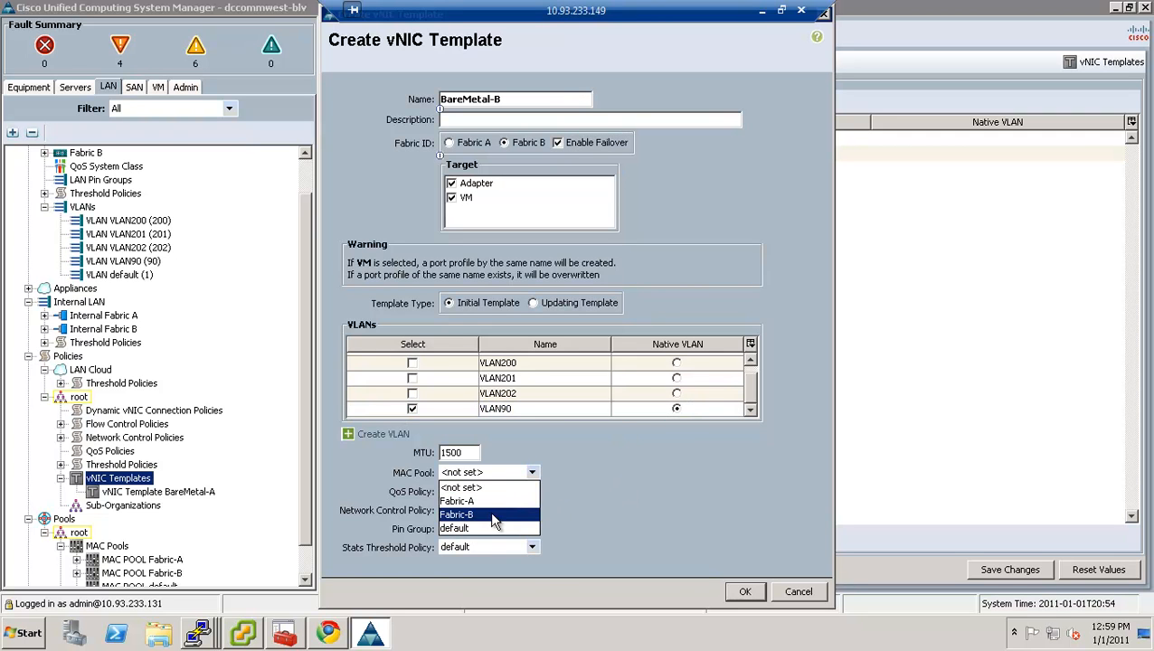
{"action": "left_click", "coordinate": [744, 591]}
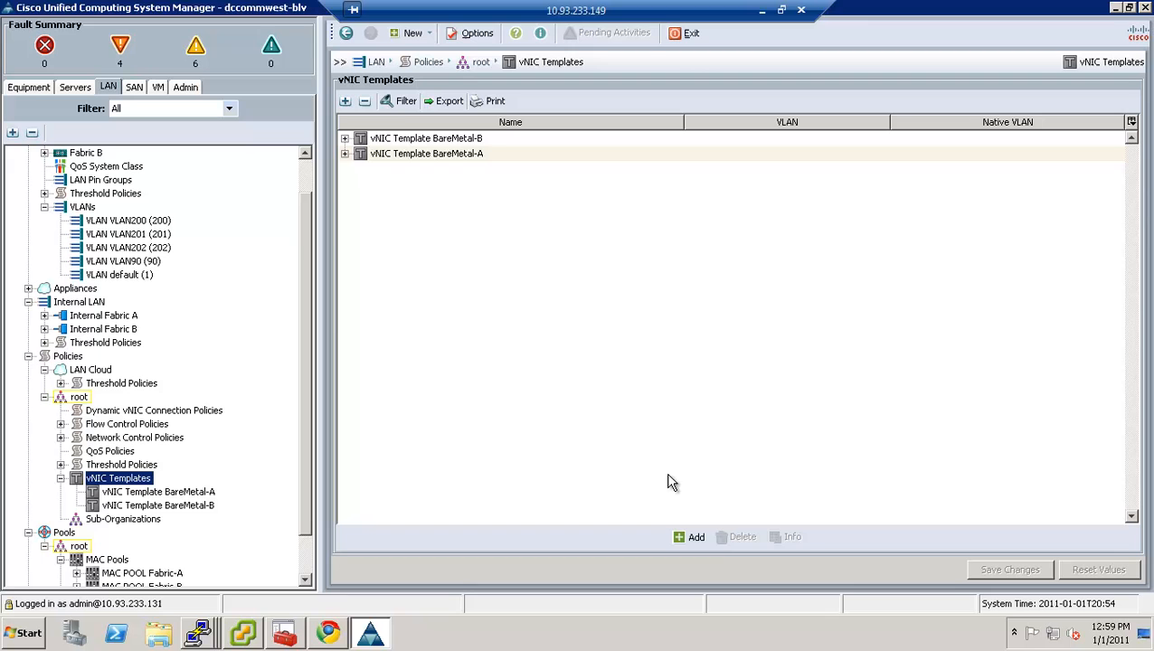
{"action": "mouse_move", "coordinate": [655, 142]}
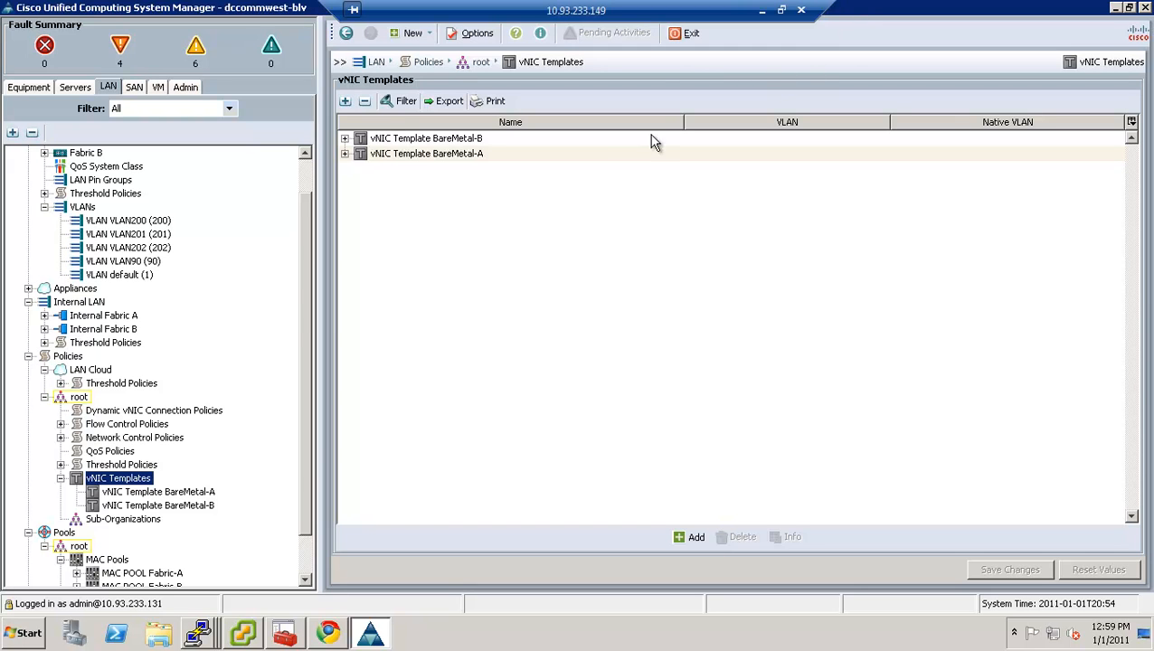
{"action": "mouse_move", "coordinate": [267, 294]}
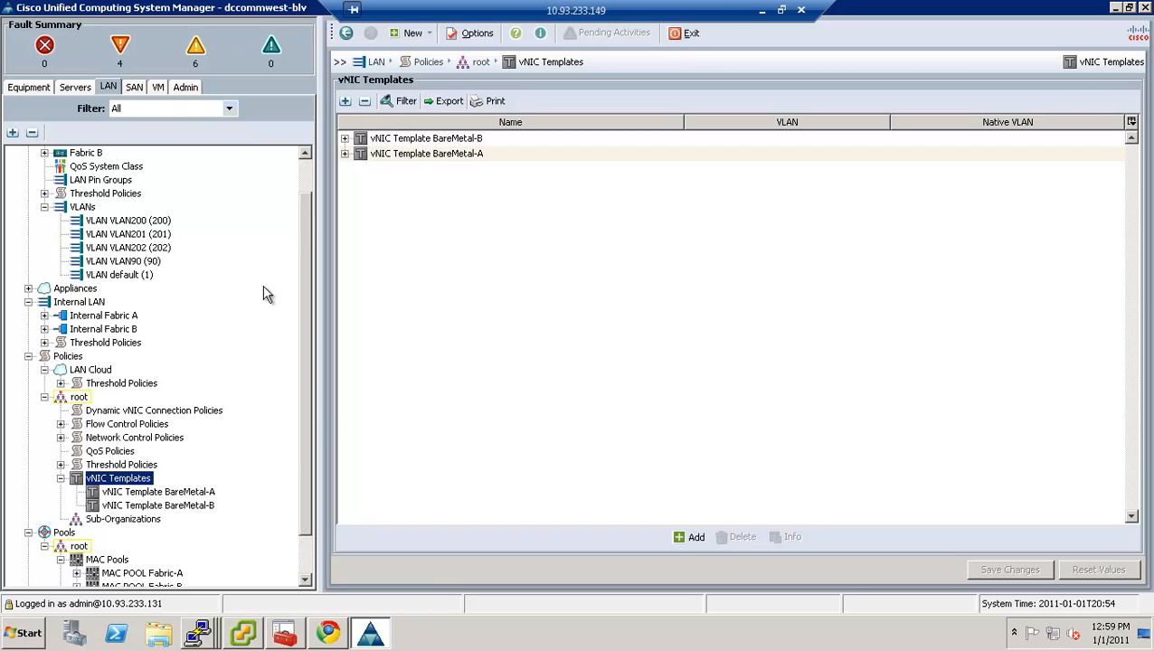
{"action": "mouse_move", "coordinate": [630, 427]}
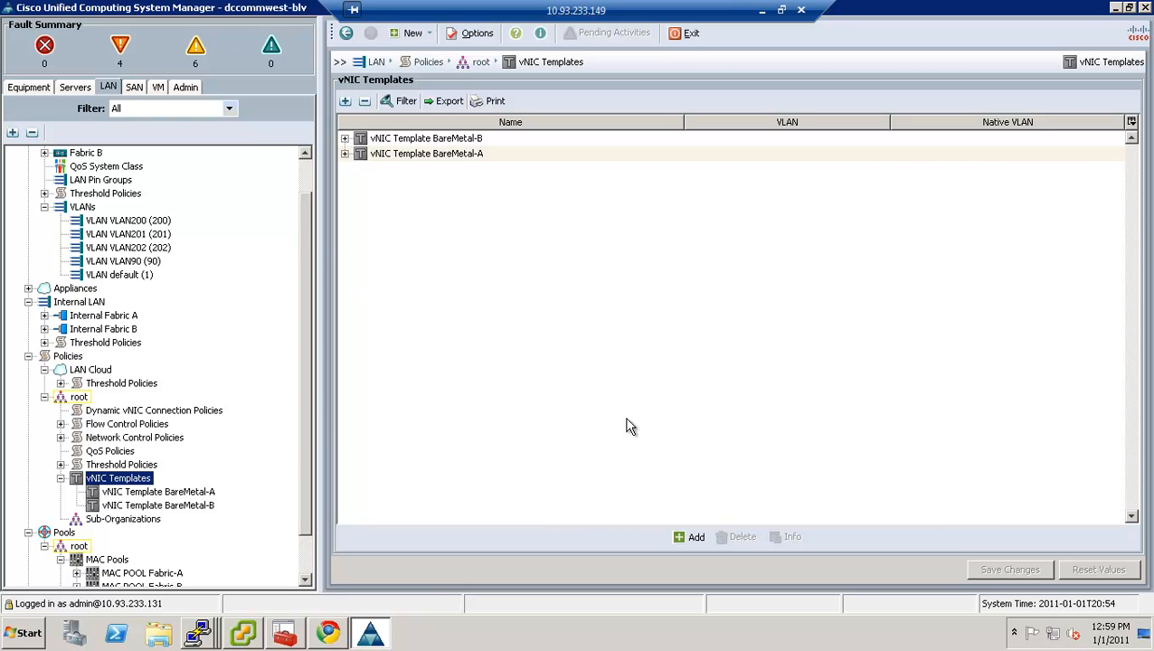